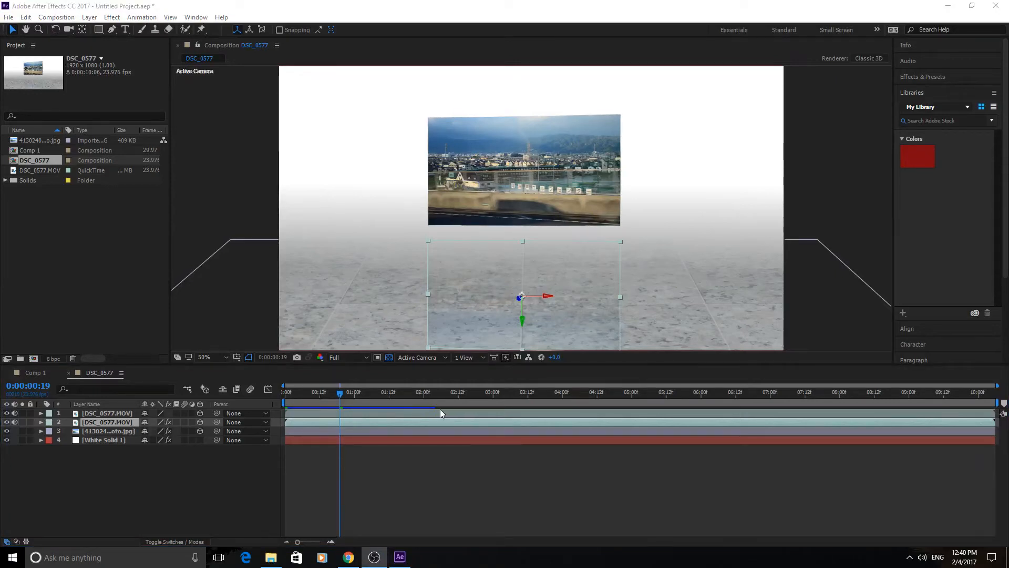
- Play the finished DSC_0577 reflection scene from the start and scrub between frames
left_click(283, 391)
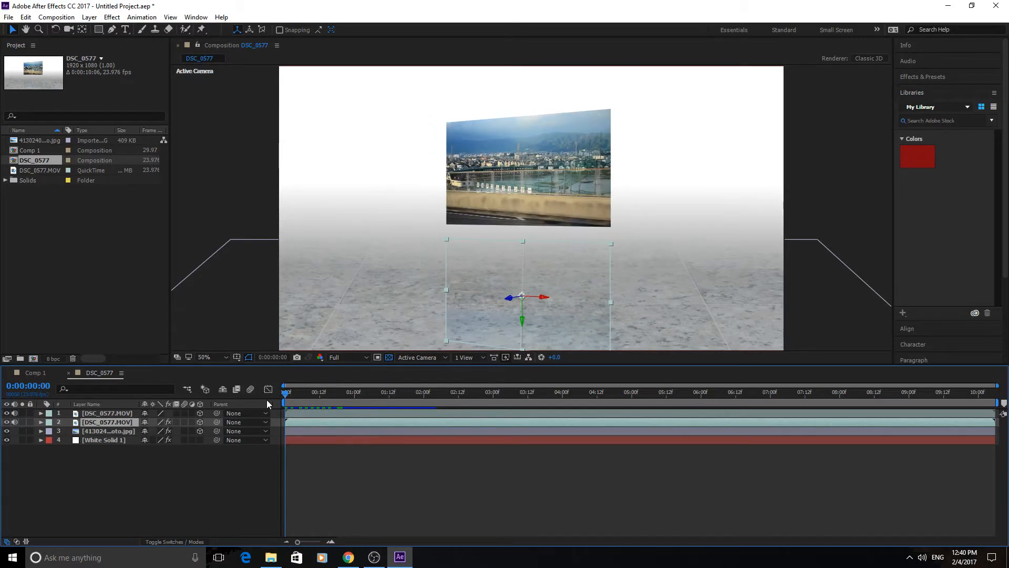
left_click(352, 391)
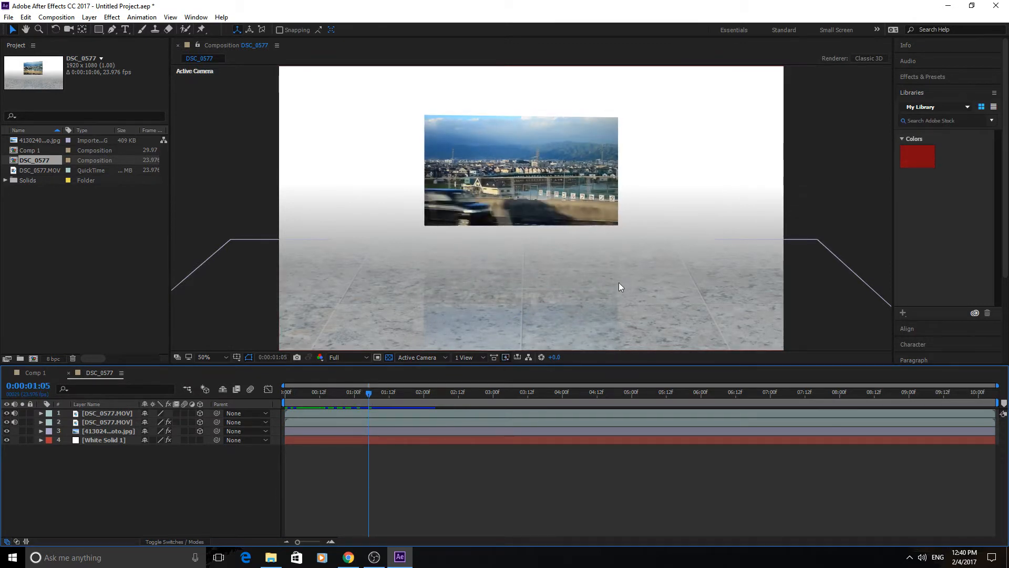
mouse_move(486, 242)
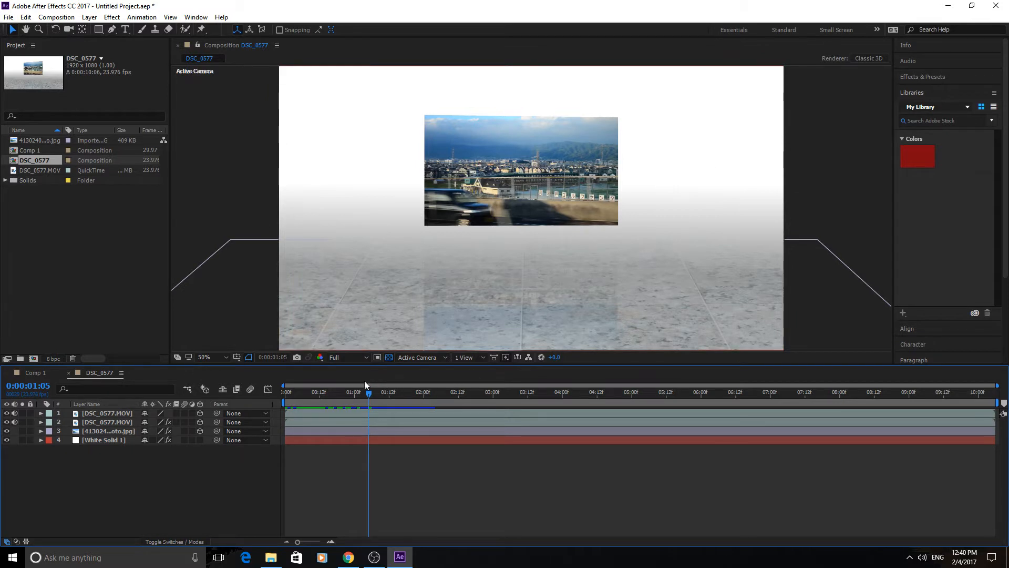
left_click(375, 391)
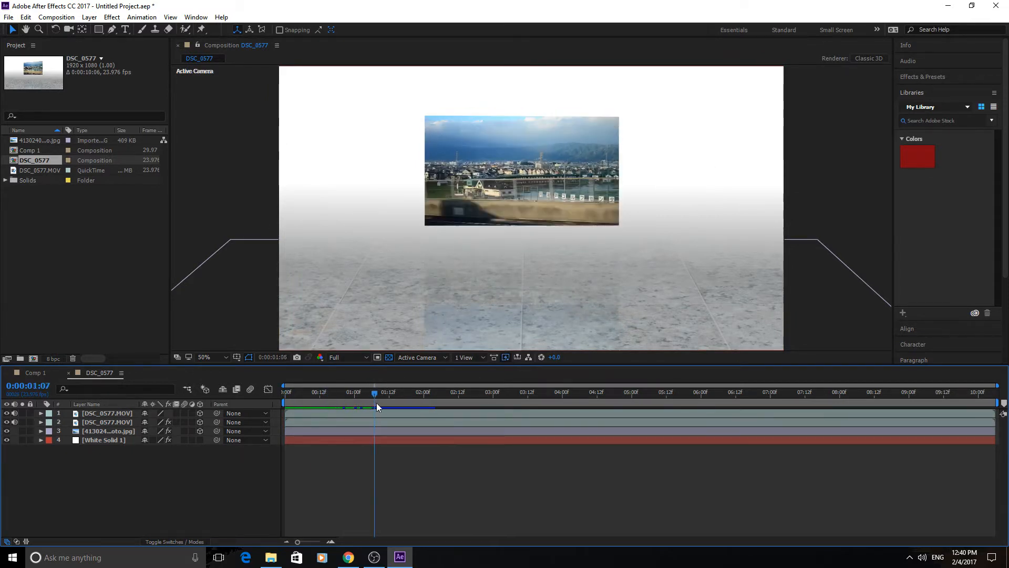
left_click(307, 396)
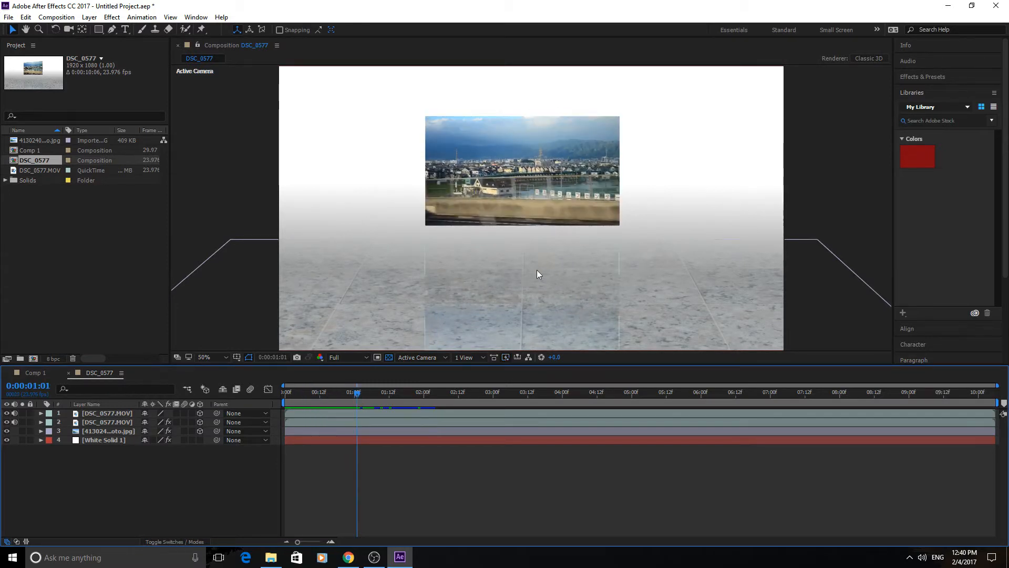
mouse_move(543, 245)
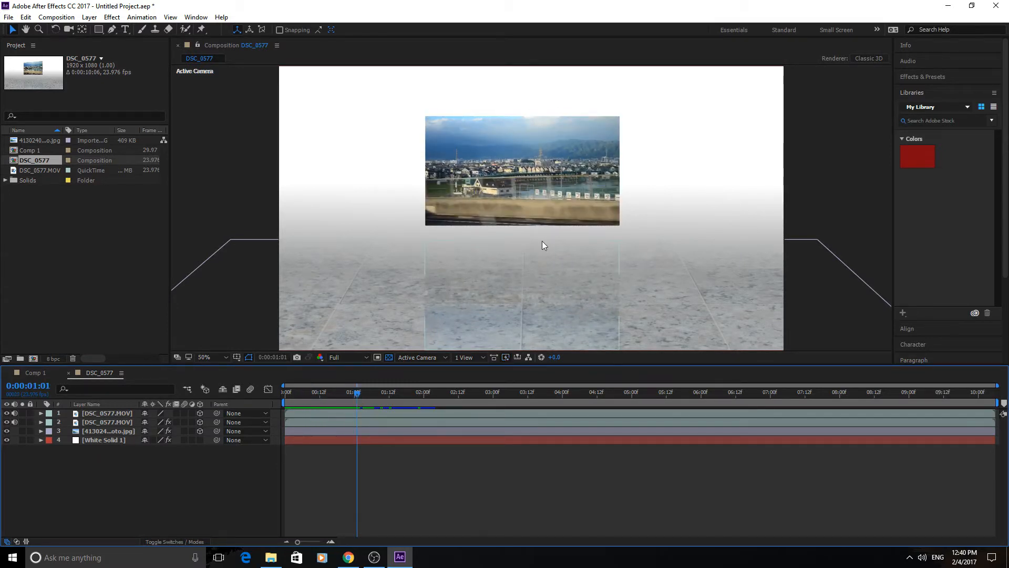
mouse_move(444, 326)
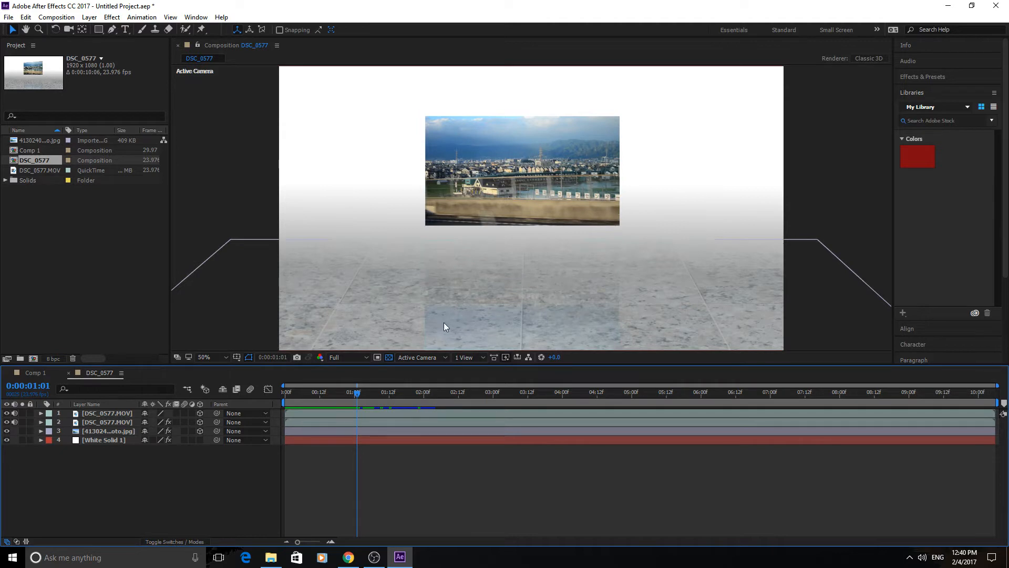
mouse_move(496, 310)
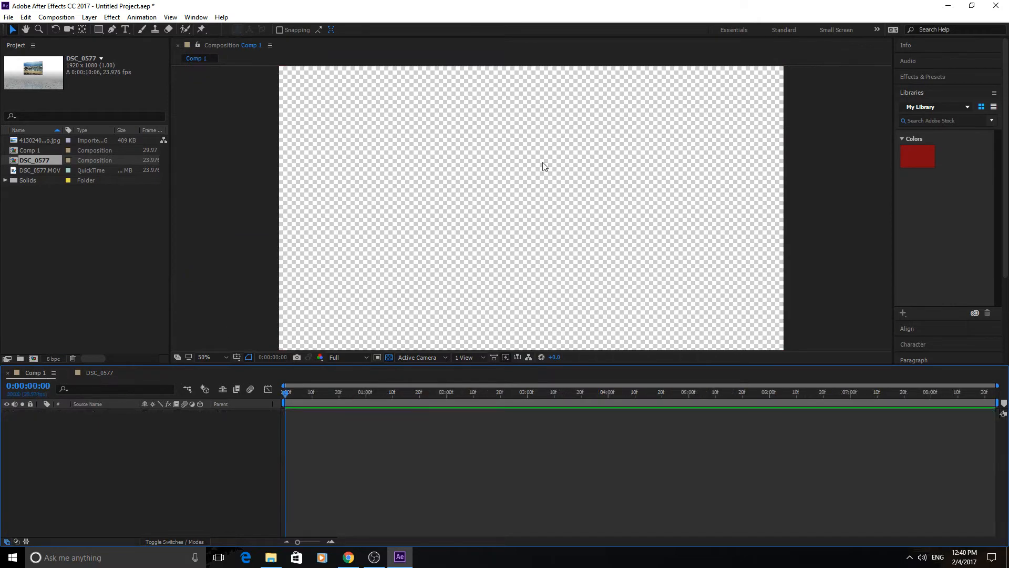
- Create a new comp-size white solid layer as Comp 1's background
left_click(88, 17)
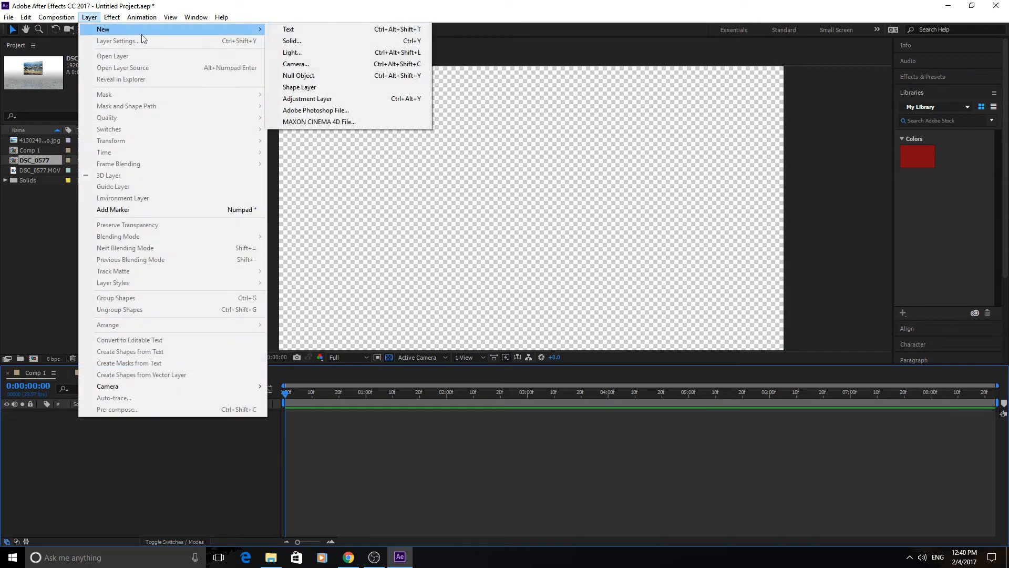
left_click(291, 41)
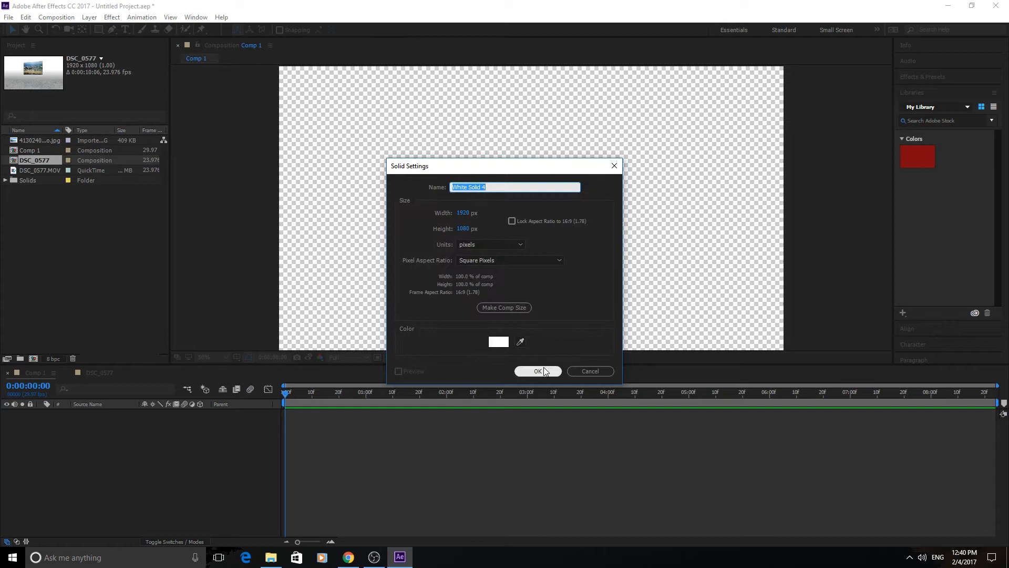
left_click(537, 371)
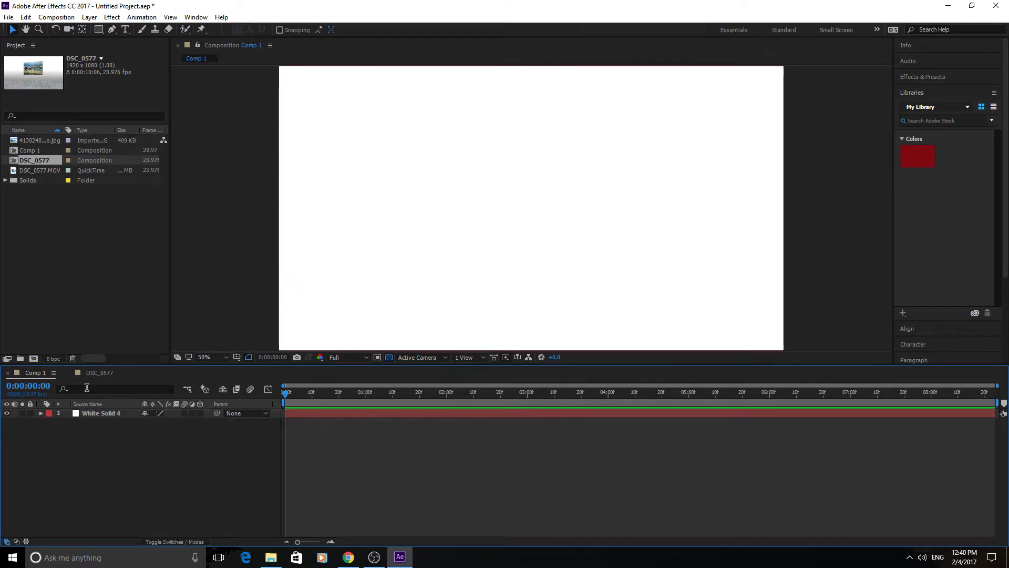
- Bring DSC_0577.MOV into Comp 1 twice as small panels near the upper centre
left_click(40, 171)
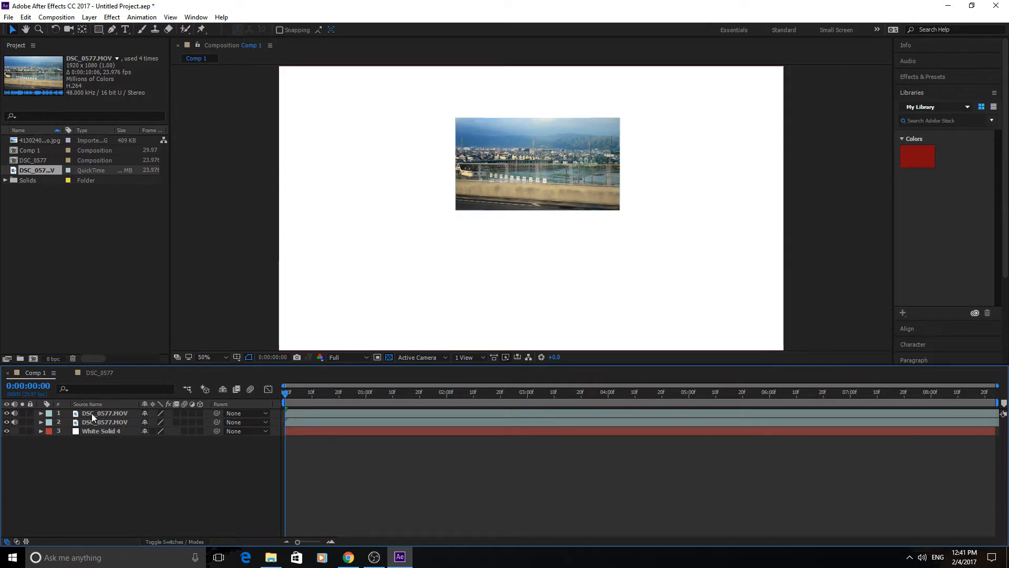
- Apply a Drop Shadow layer style to the second footage copy and make it a 3D layer
left_click(88, 17)
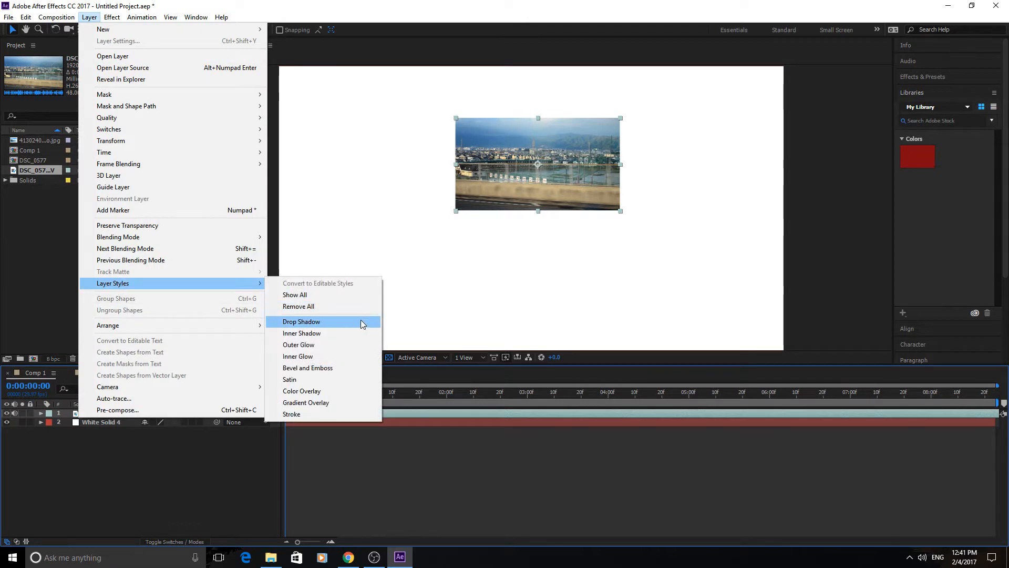
left_click(301, 321)
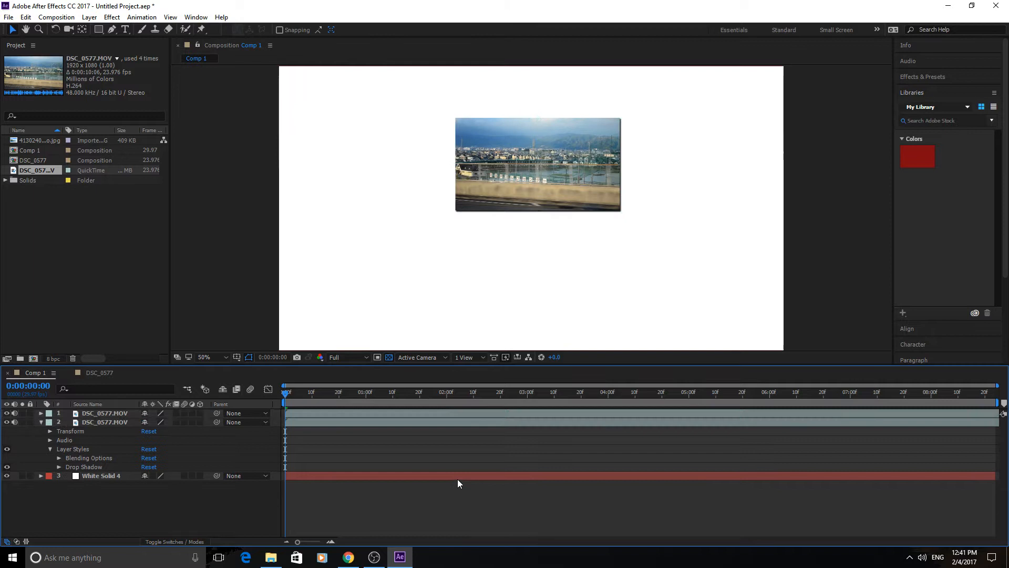
left_click(105, 422)
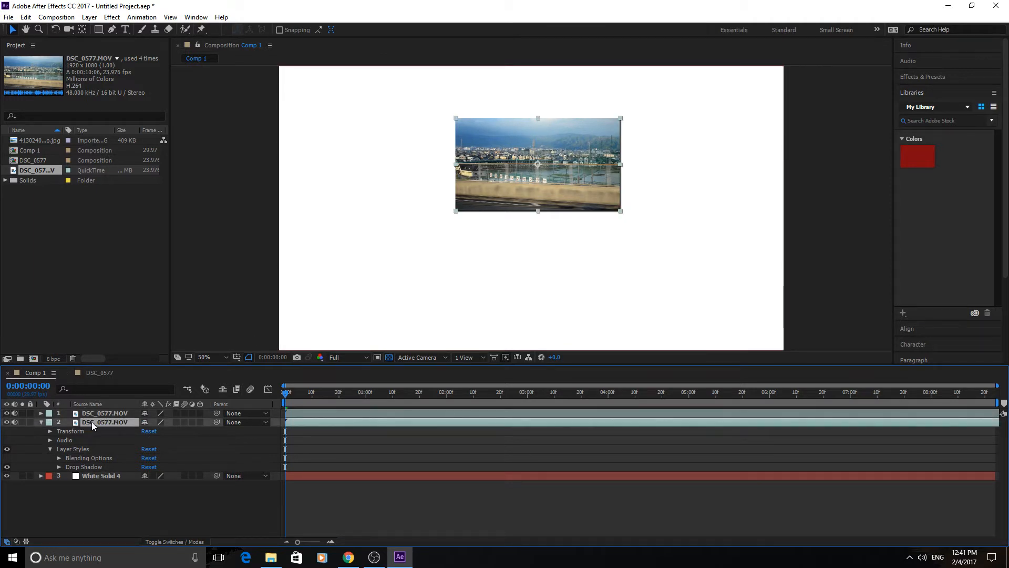
left_click(105, 413)
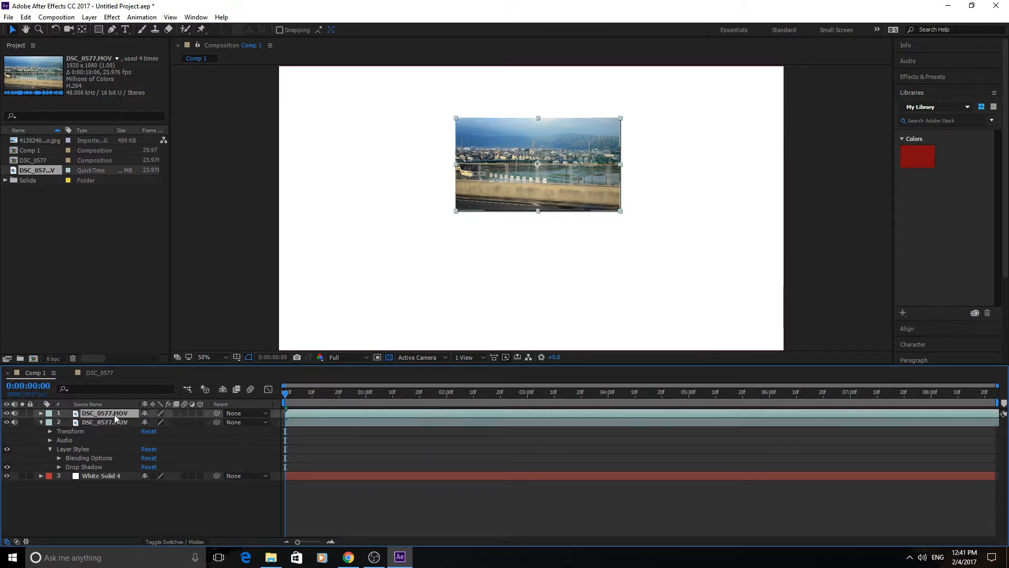
left_click(105, 422)
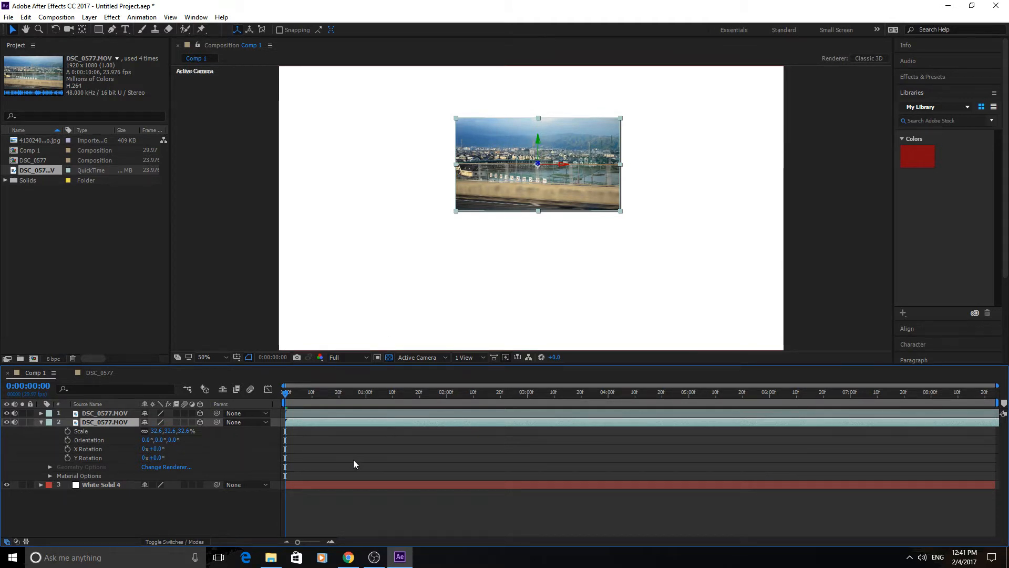
- Glance at the finished comp, then reveal the second copy's Scale to flip it at 32.6%
double_click(33, 160)
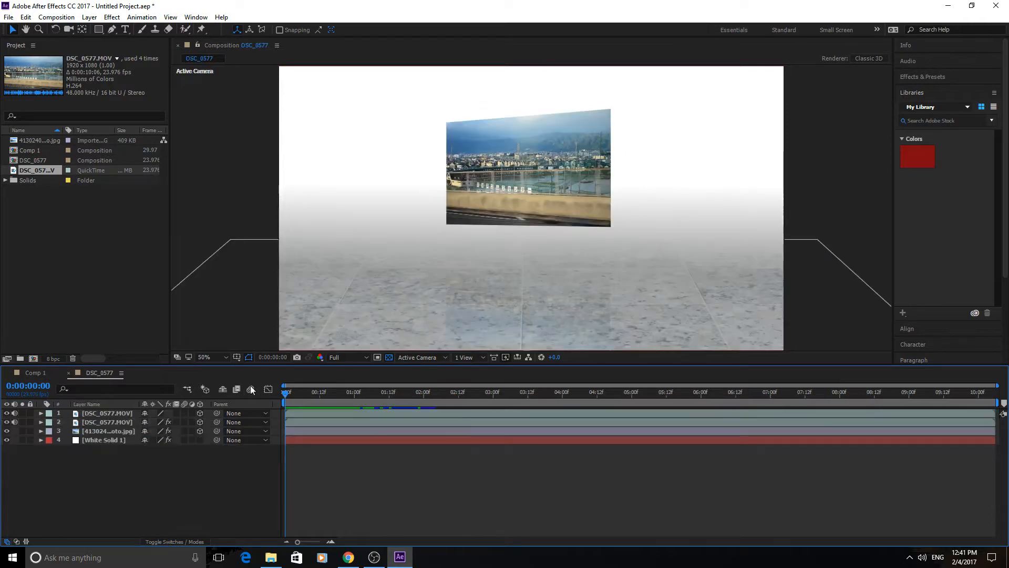
left_click(400, 391)
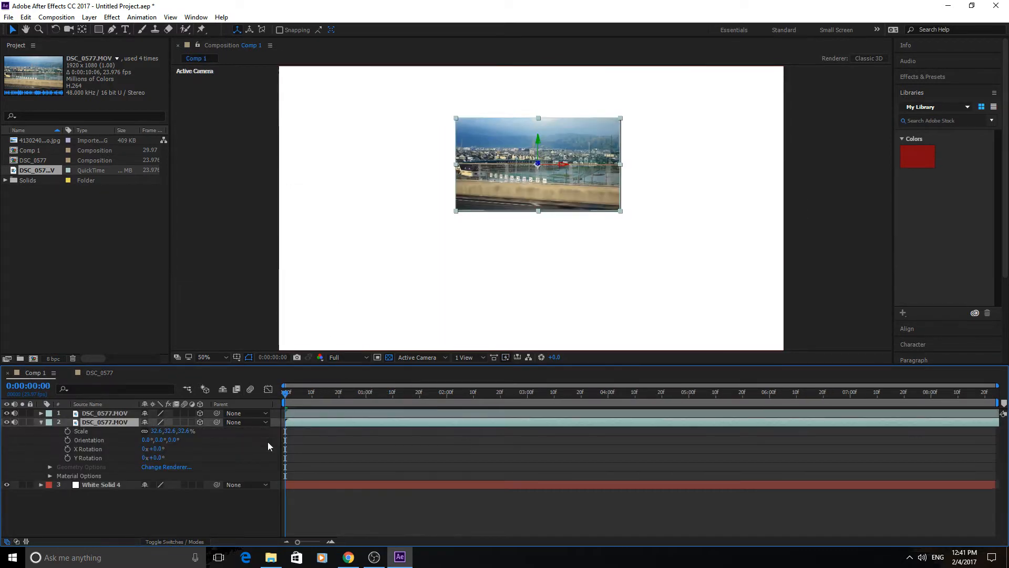
left_click(502, 279)
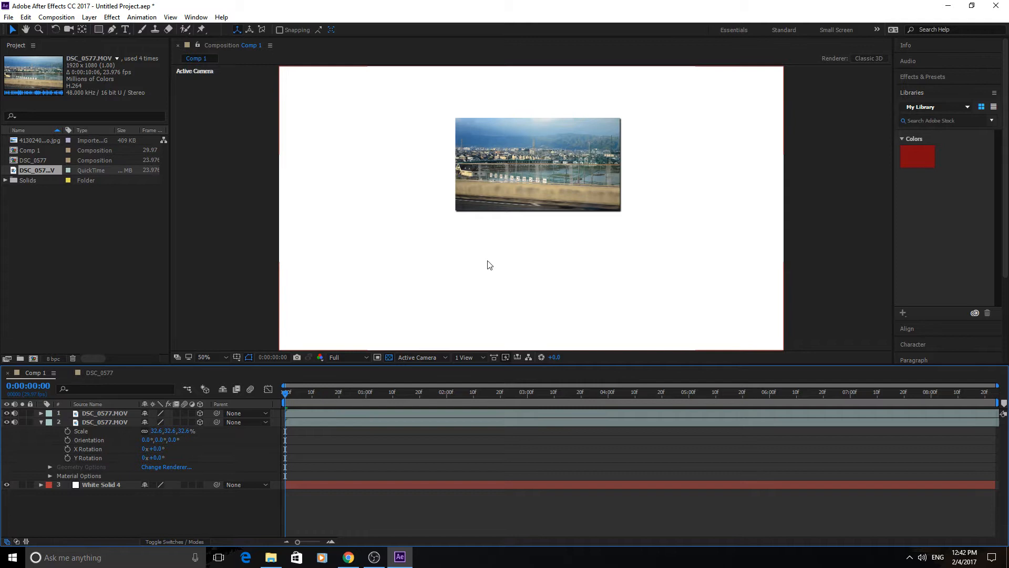
mouse_move(175, 398)
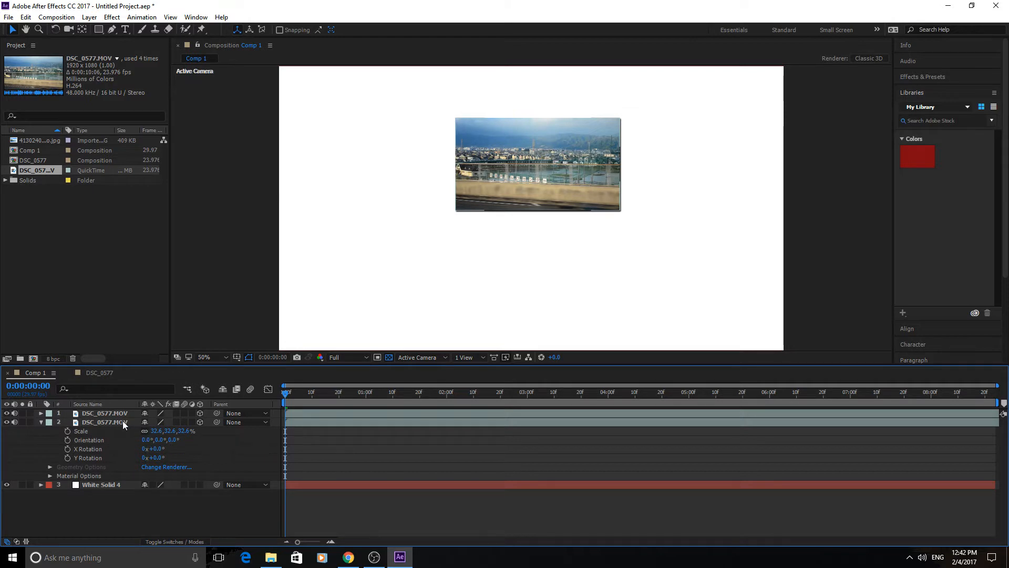
left_click(105, 421)
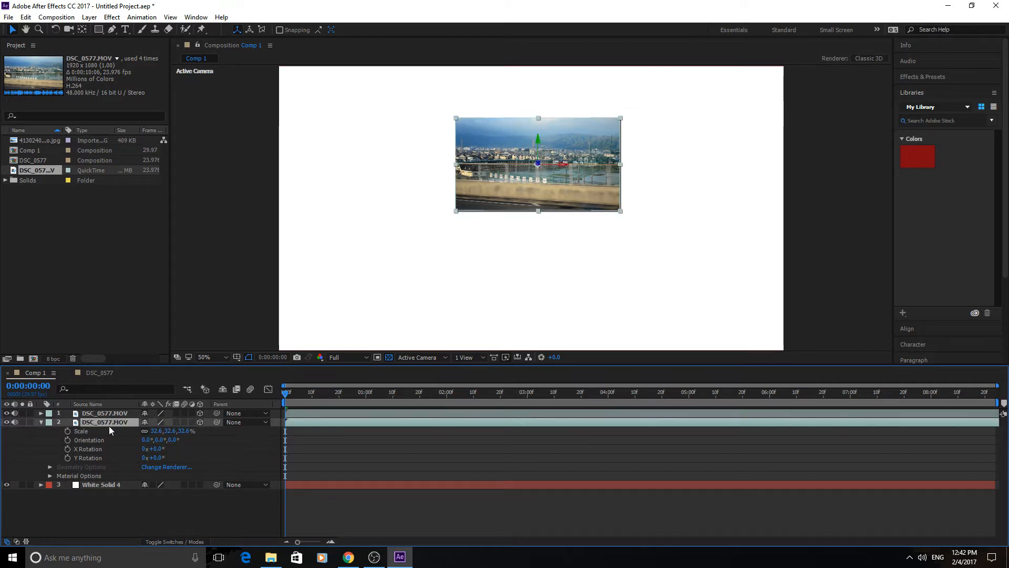
left_click(39, 422)
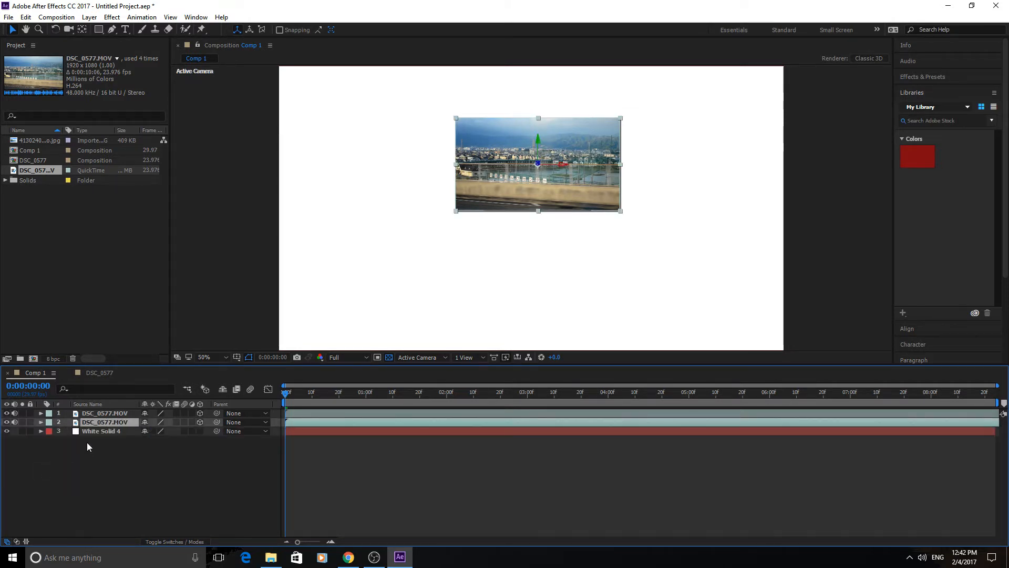
left_click(40, 423)
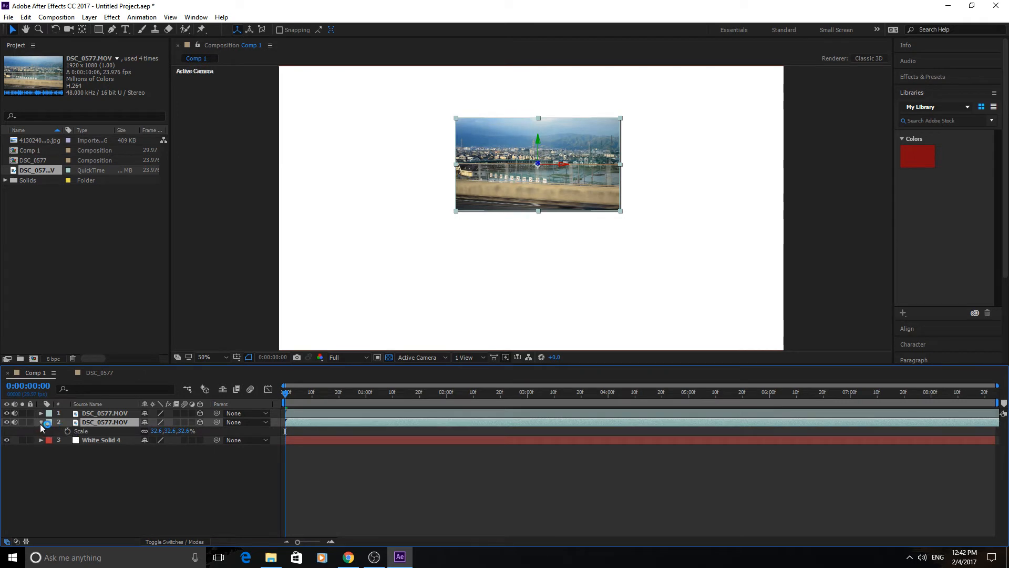
mouse_move(103, 430)
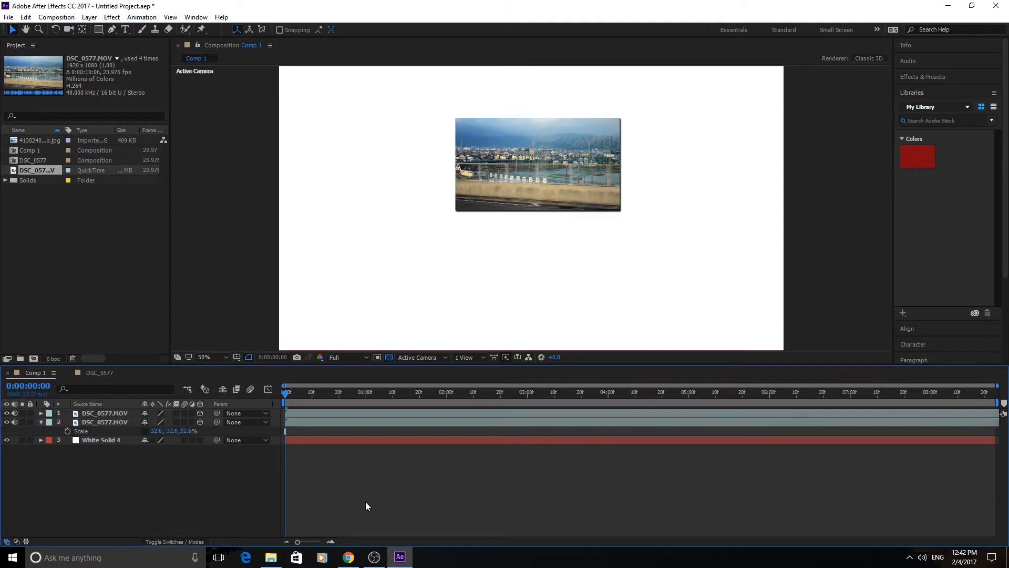
- Place the flipped copy below the original and lower its Opacity to 50%
left_click(105, 412)
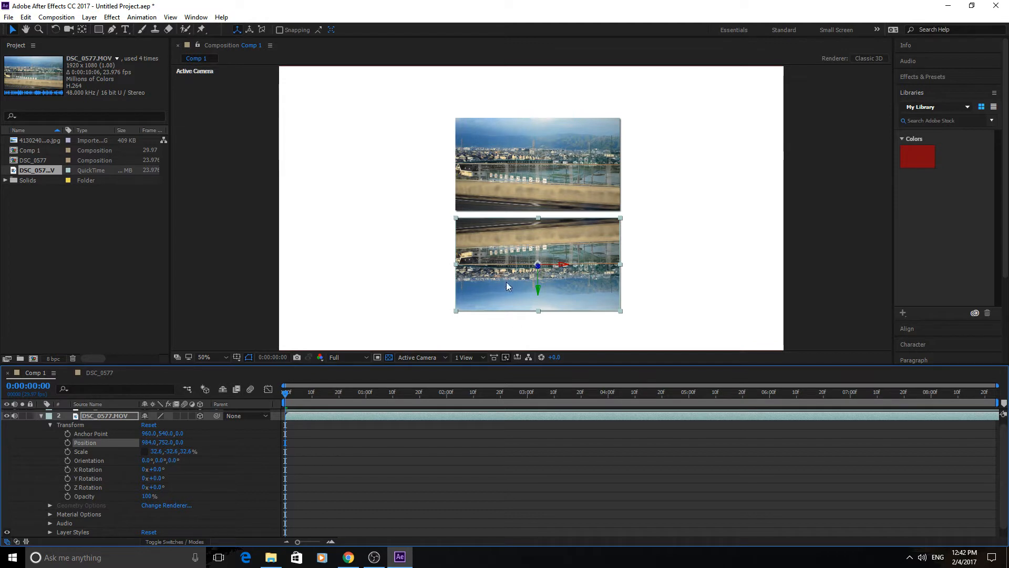
mouse_move(264, 509)
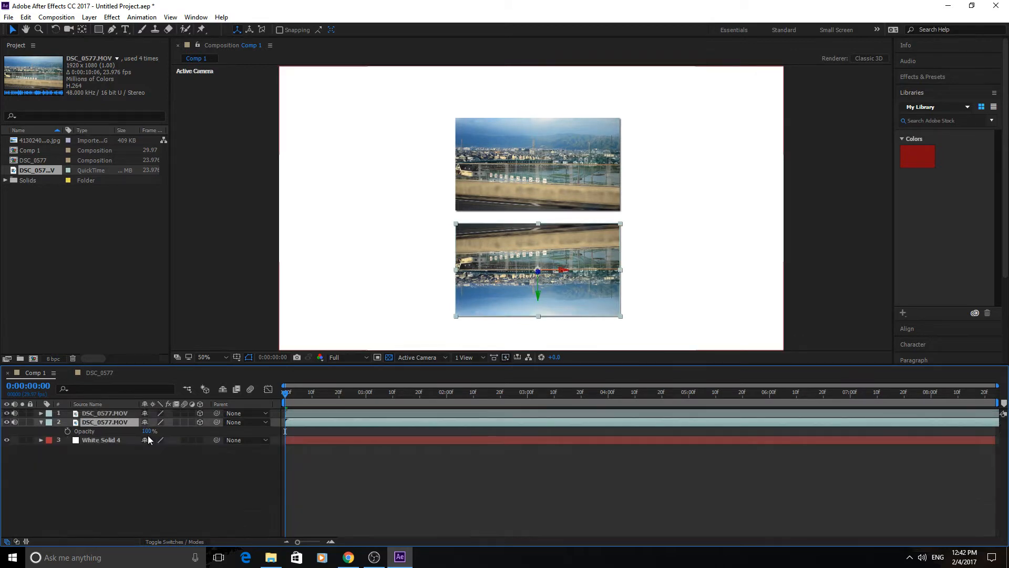
double_click(150, 431)
type("50")
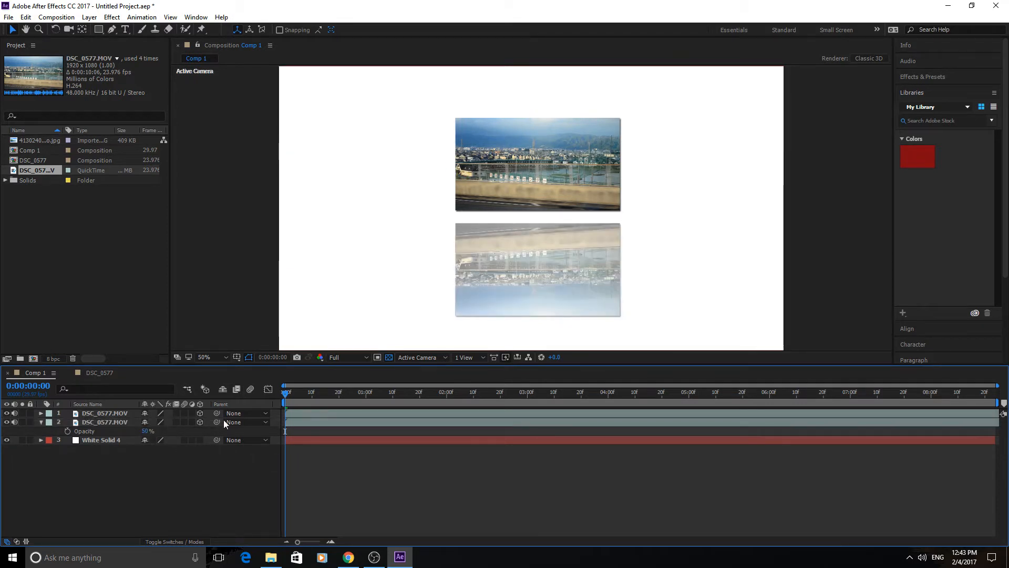
mouse_move(917, 157)
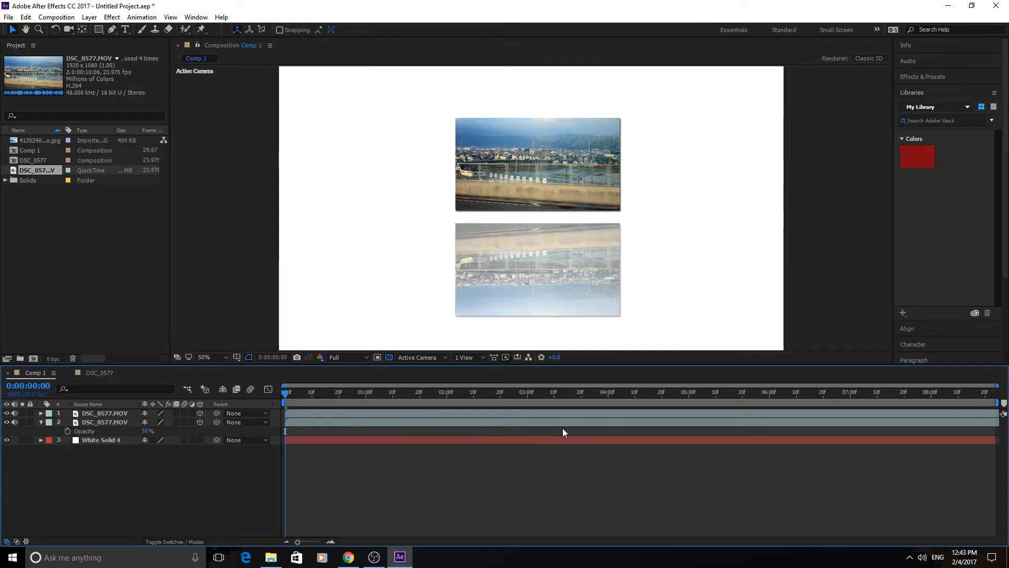
mouse_move(495, 240)
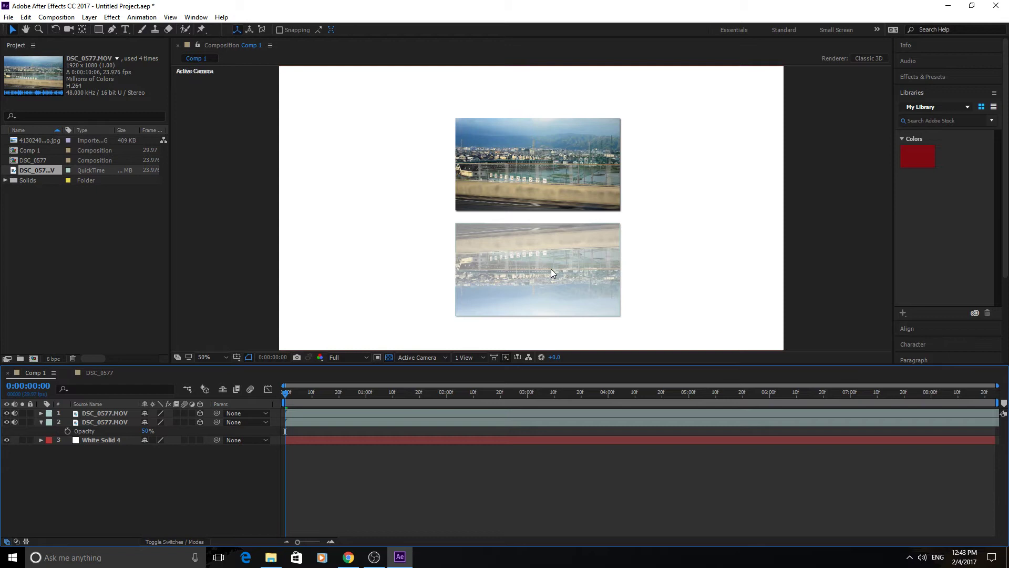
mouse_move(555, 265)
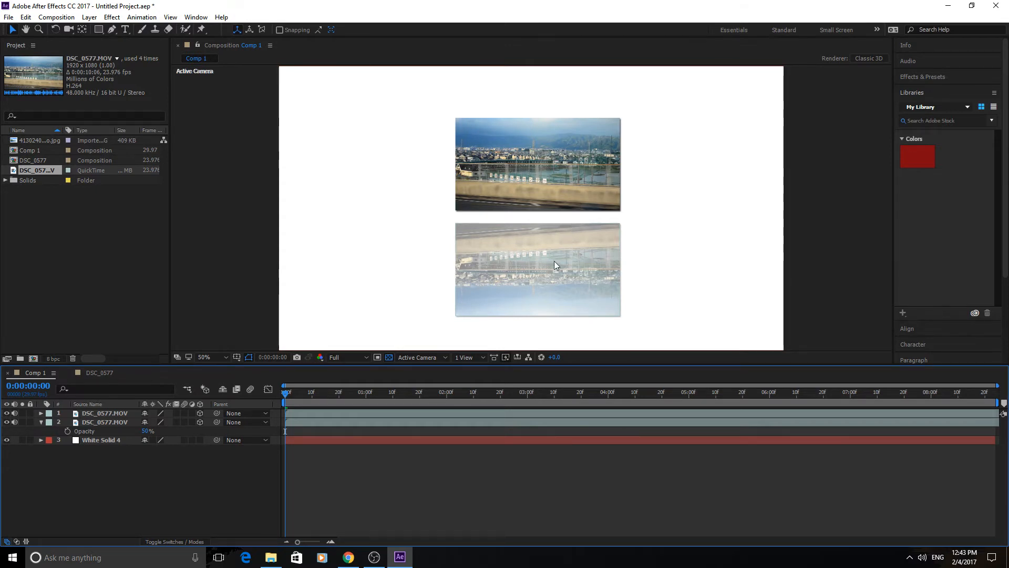
- Search the effects for 'linear' and apply Linear Wipe to the reflection
left_click(922, 77)
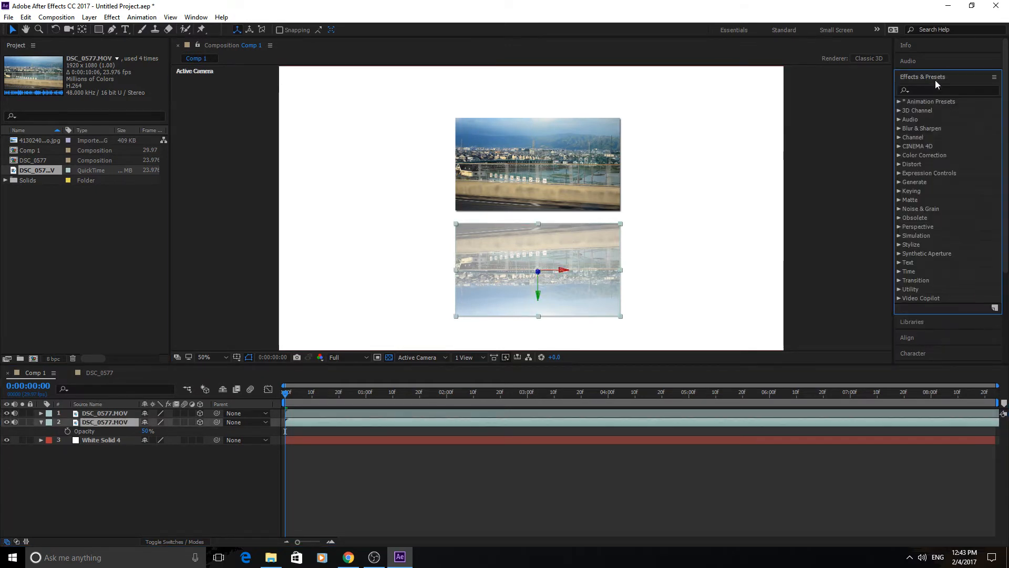
left_click(946, 90)
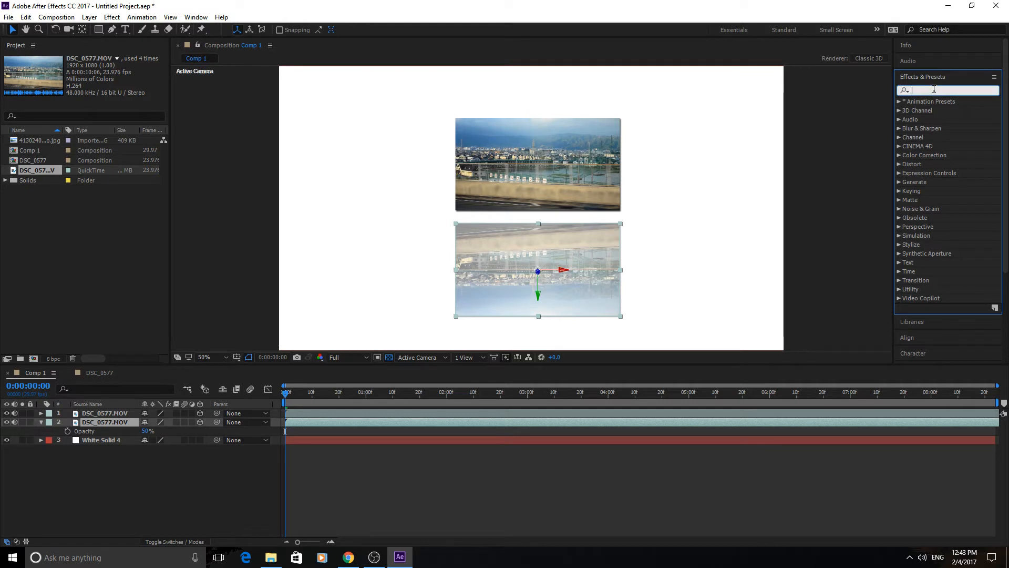
type("linear")
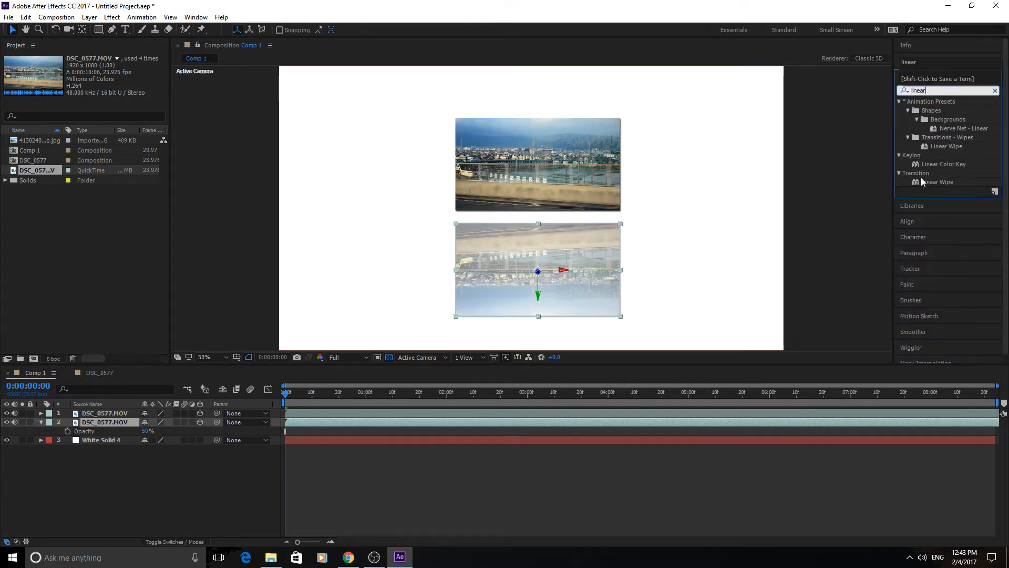
left_click(937, 182)
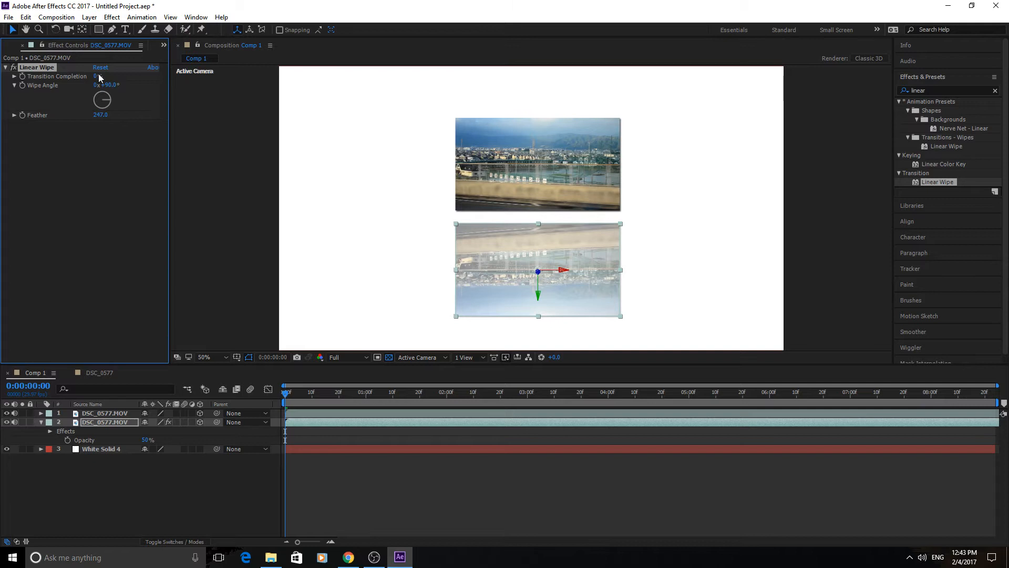
- Set the wipe angle to 180° and drag Transition Completion to 27%
double_click(108, 85)
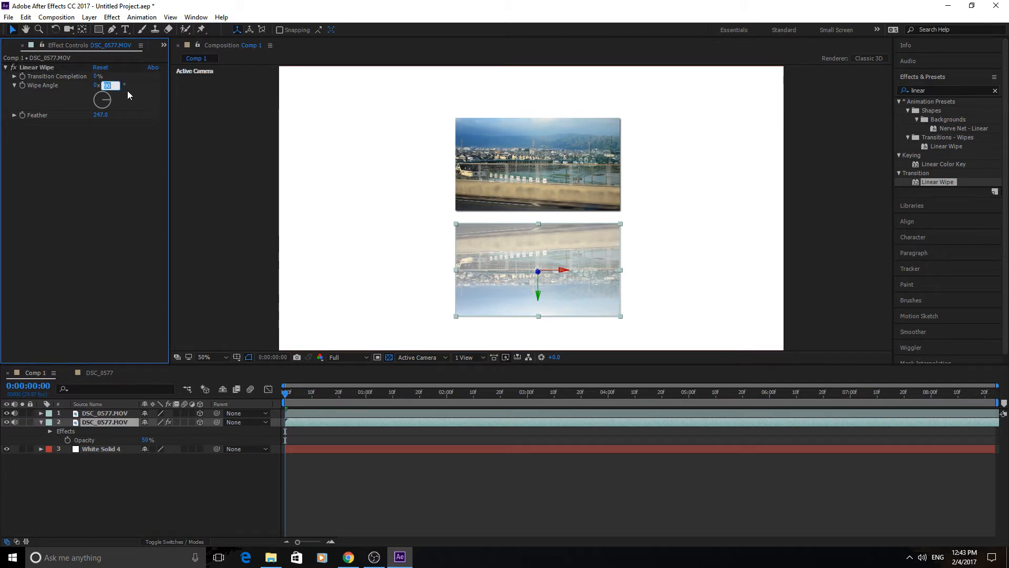
type("180.0°")
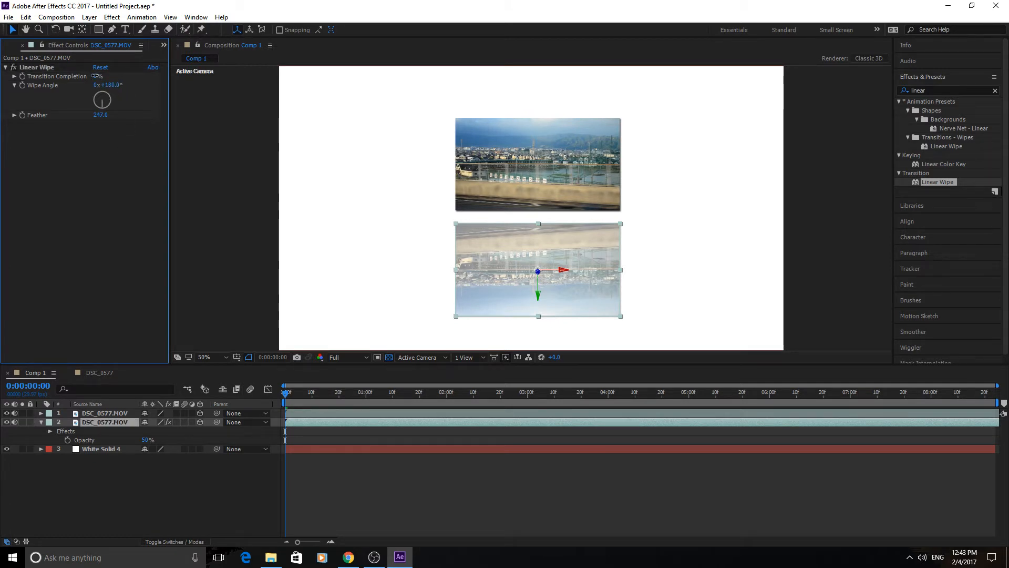
left_click_drag(97, 76, 116, 76)
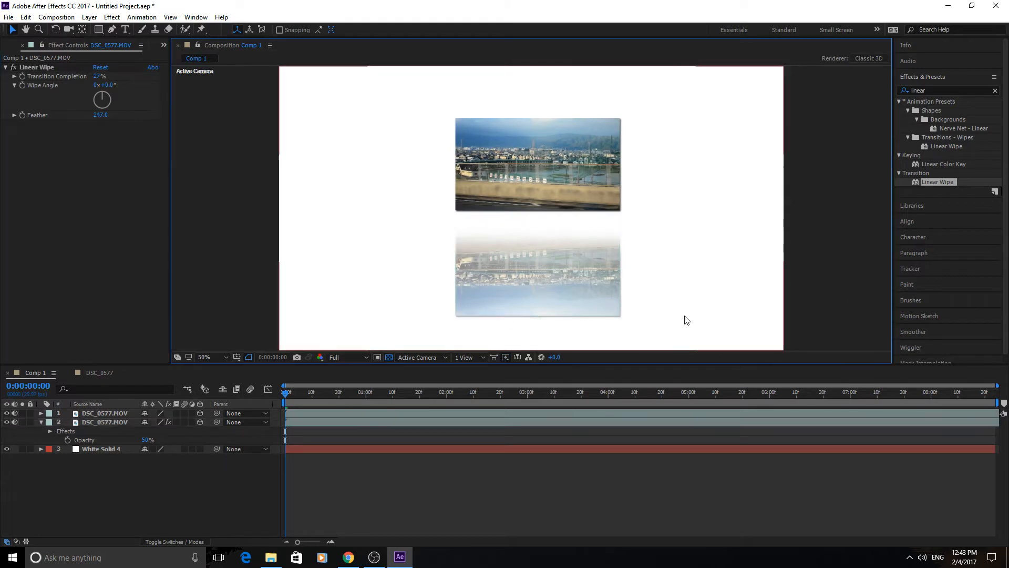
mouse_move(549, 186)
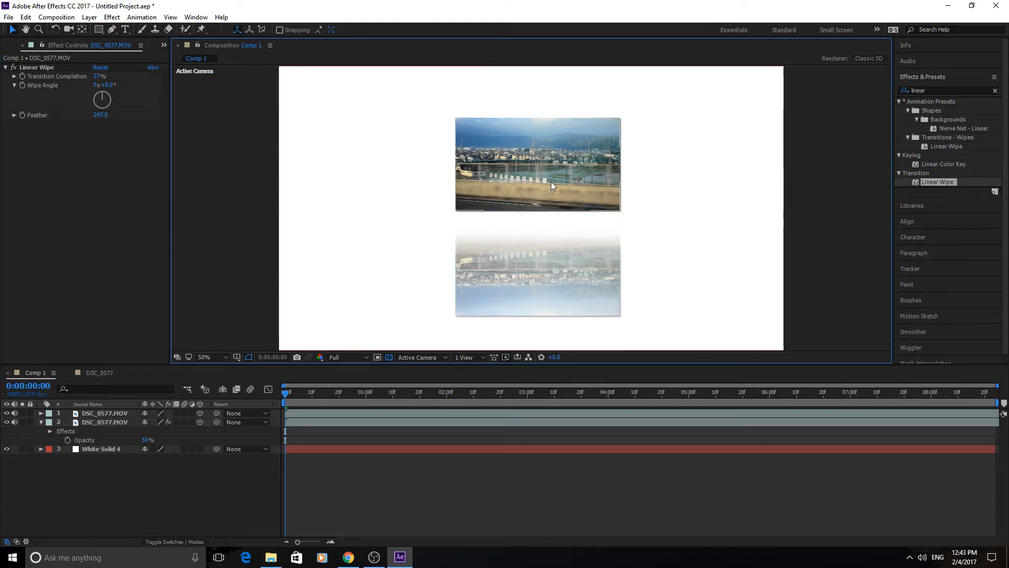
mouse_move(546, 140)
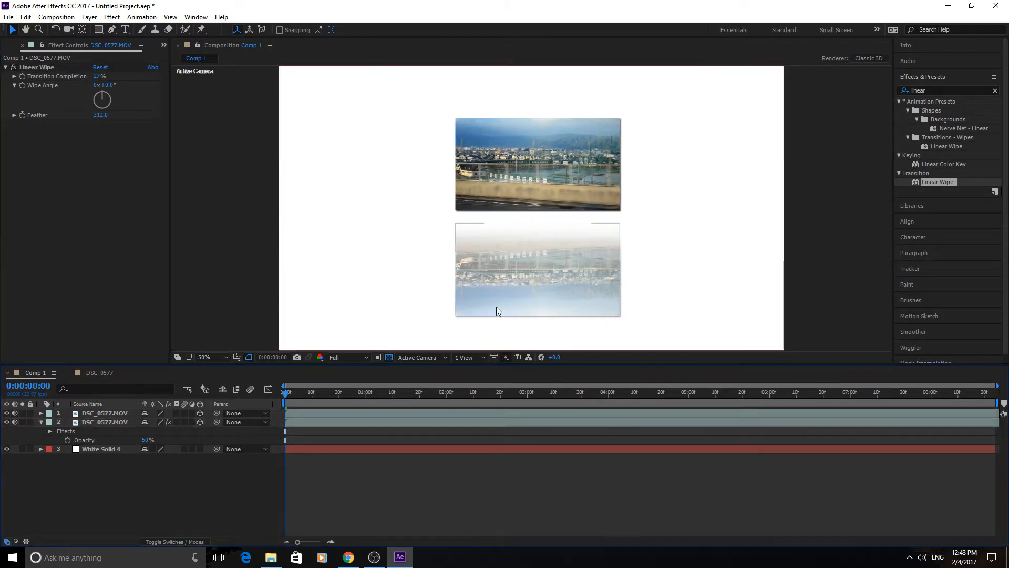
mouse_move(612, 266)
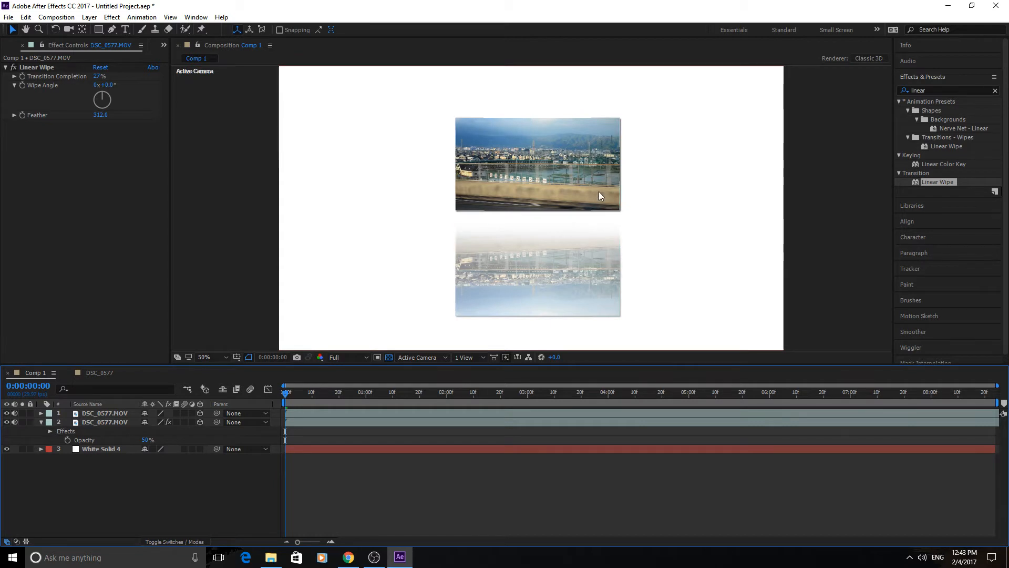
mouse_move(634, 245)
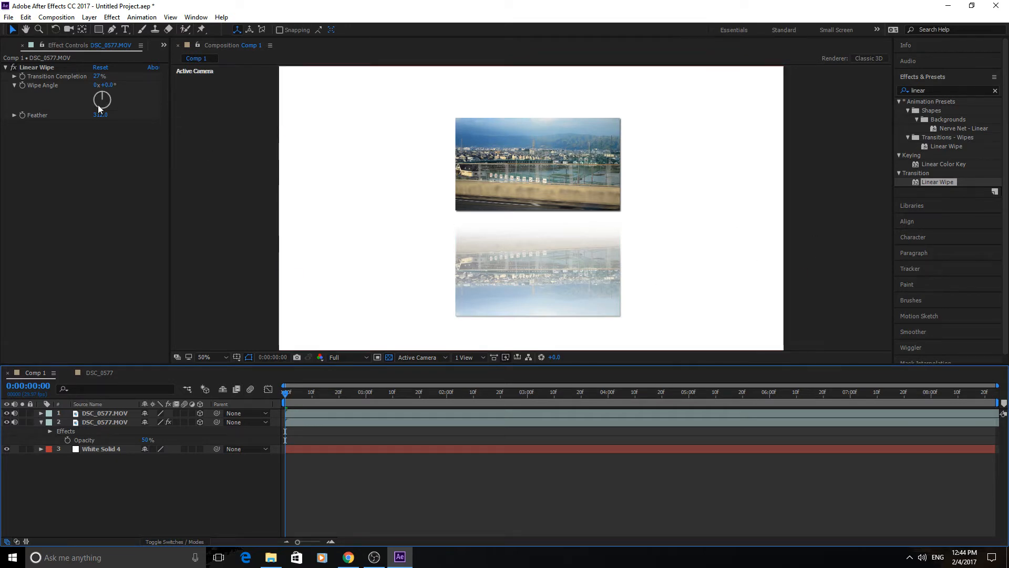
- Raise the Linear Wipe feather to 469 and completion to 41% for a softer fade
left_click(105, 421)
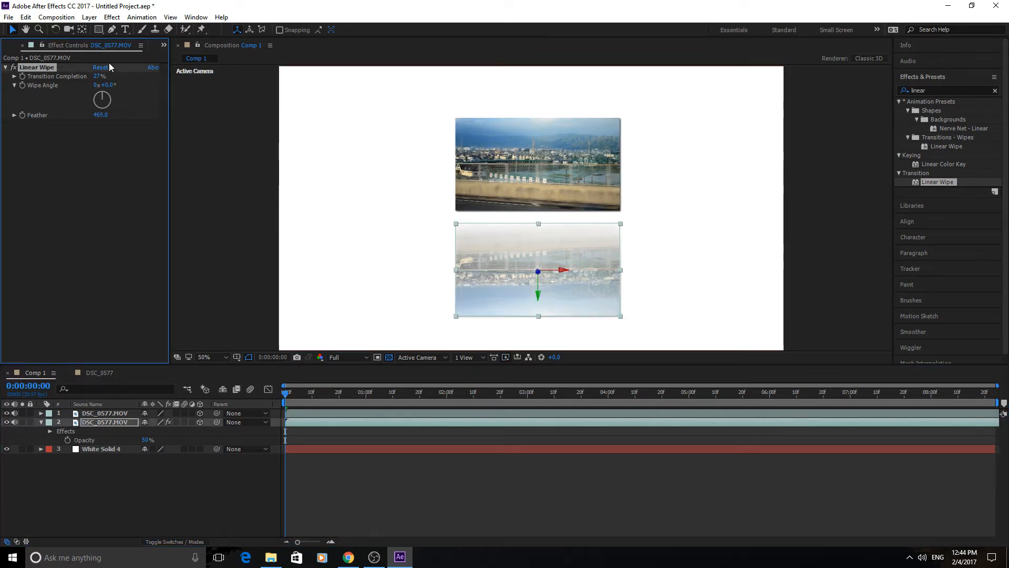
left_click_drag(100, 76, 111, 75)
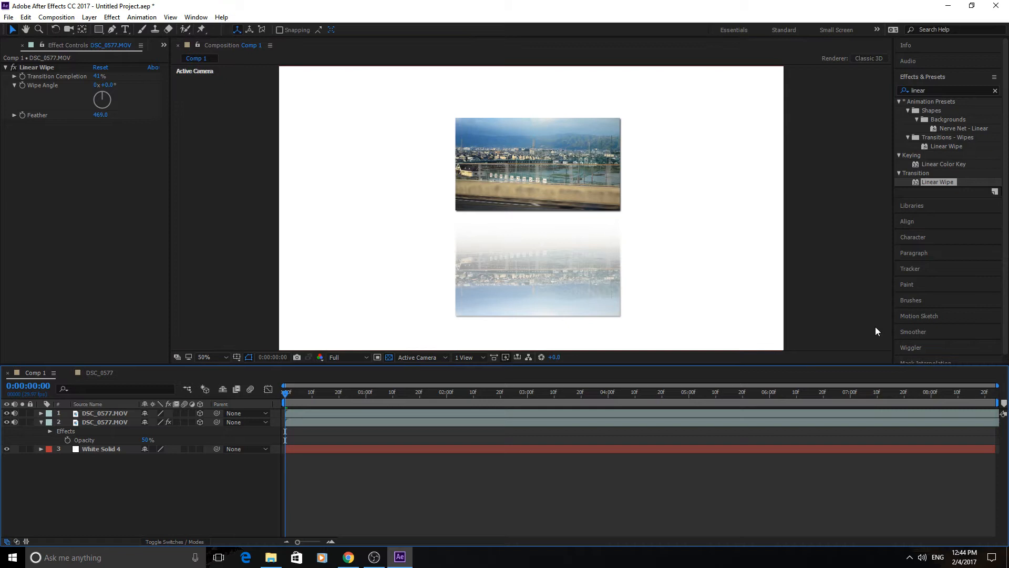
- Give the white solid a Gradient Ramp from white FFFFFF to gray 939393
left_click(101, 449)
type("ramp")
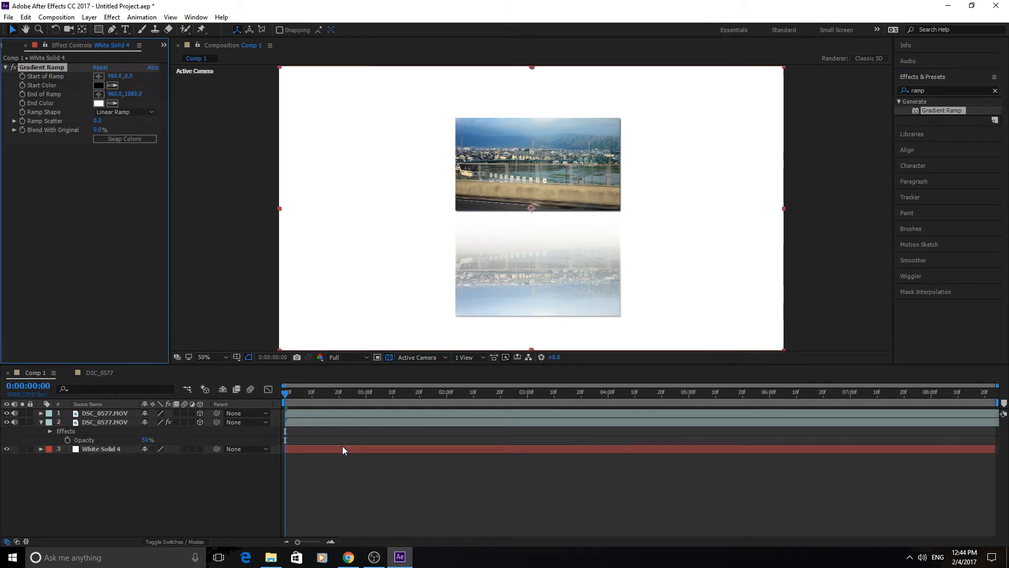
left_click(98, 85)
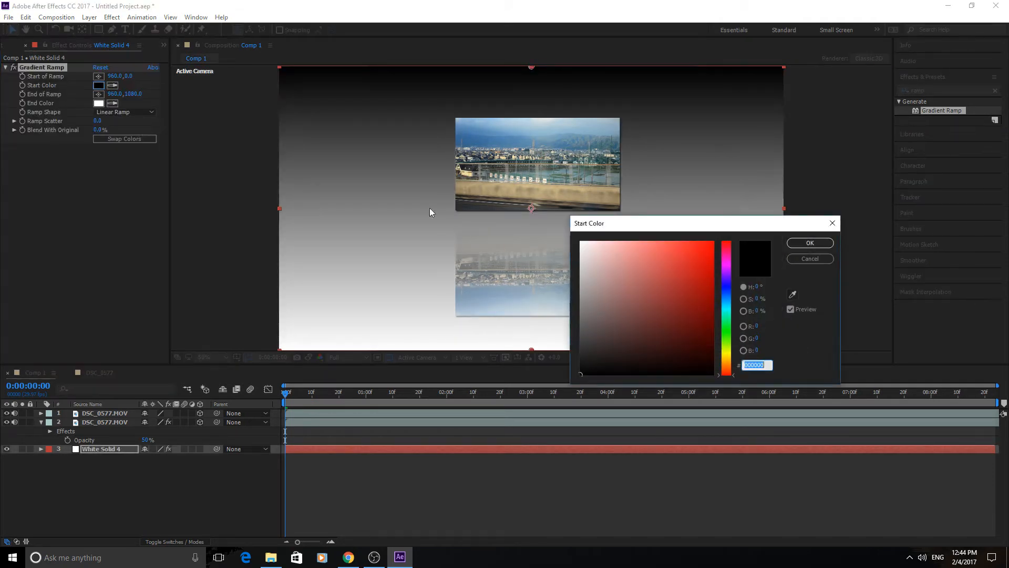
left_click(581, 243)
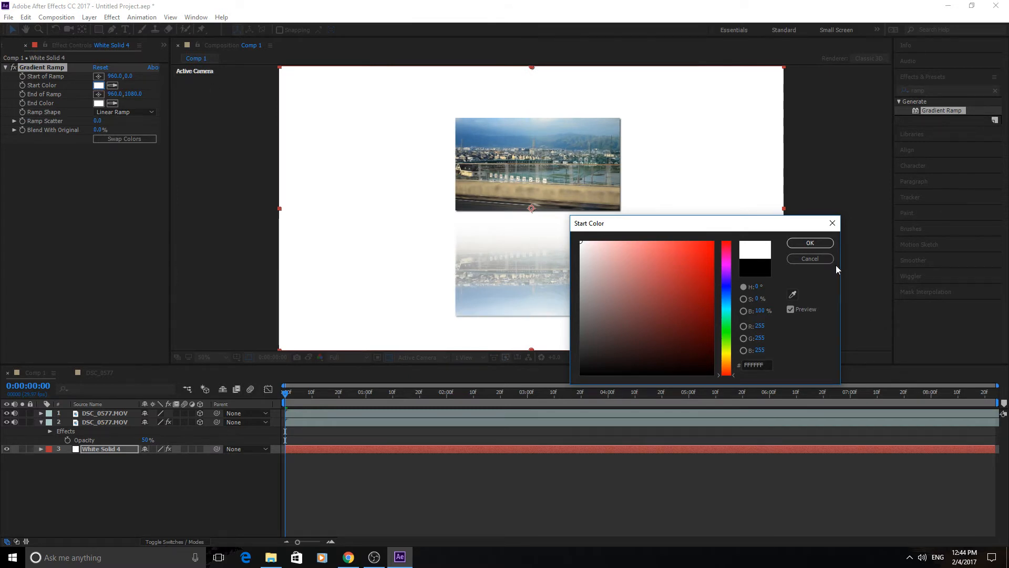
left_click(97, 103)
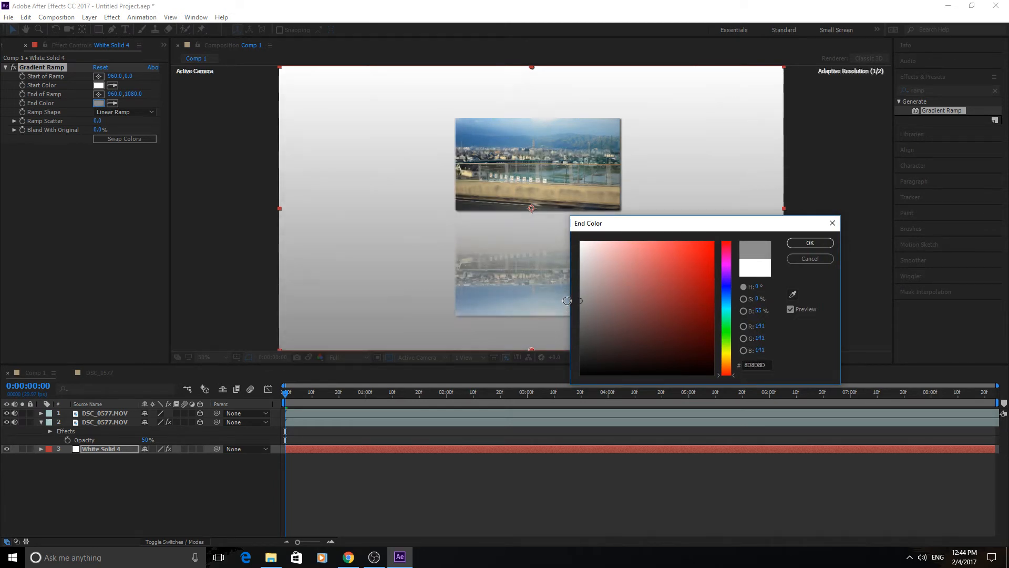
left_click(632, 325)
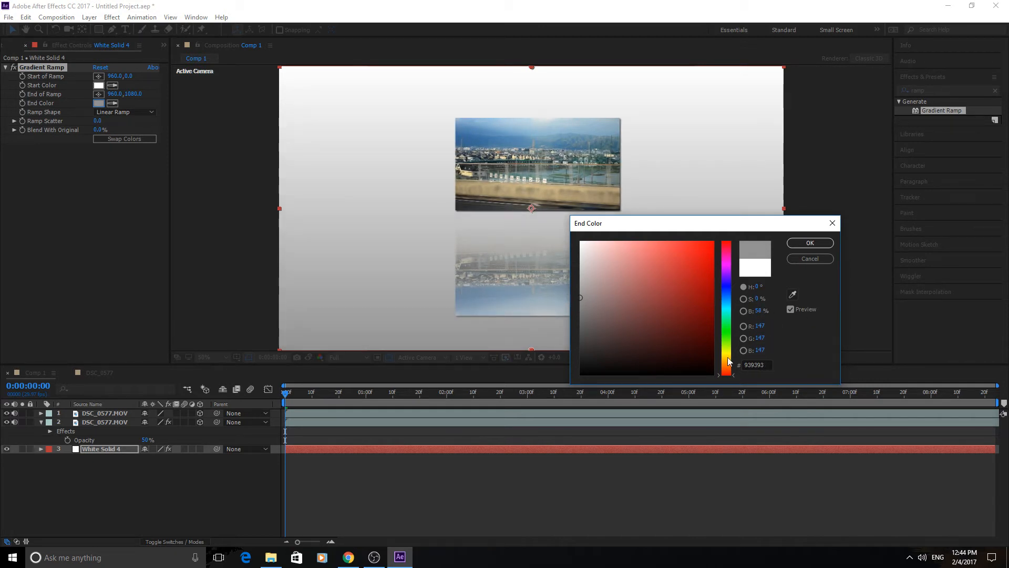
left_click(809, 243)
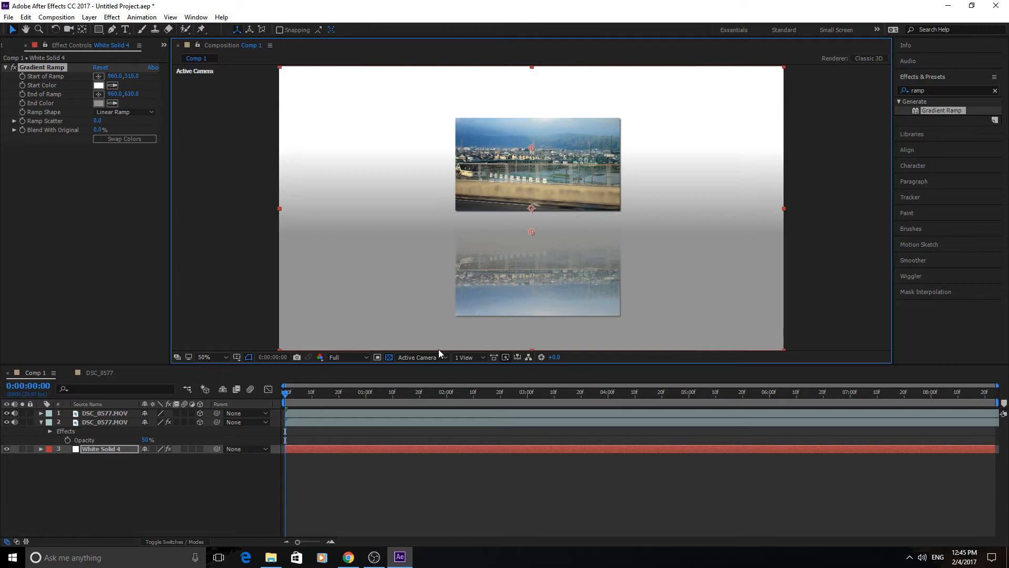
mouse_move(609, 235)
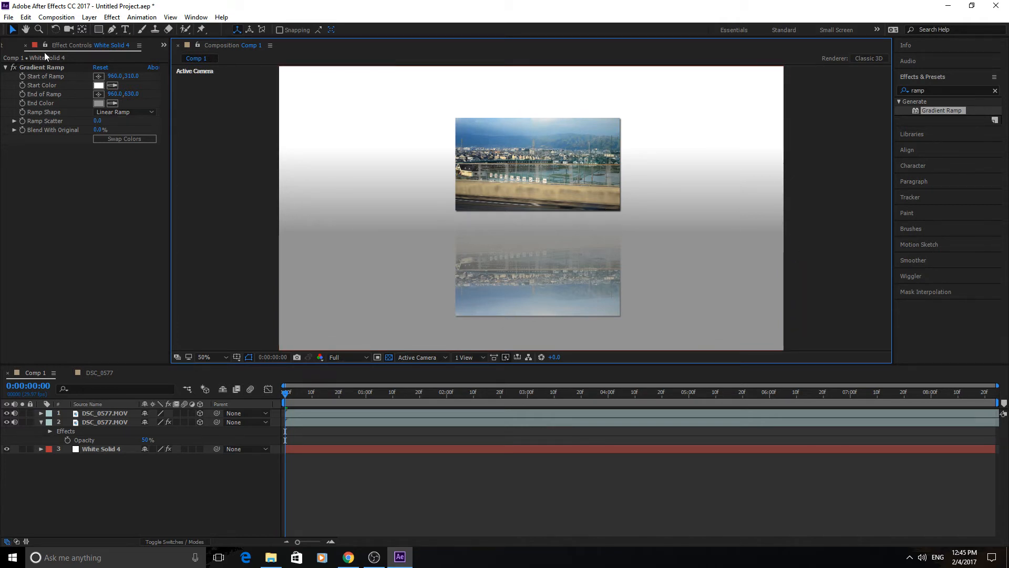
- Add the granite JPG from the Project panel as Comp 1's top layer
left_click(16, 45)
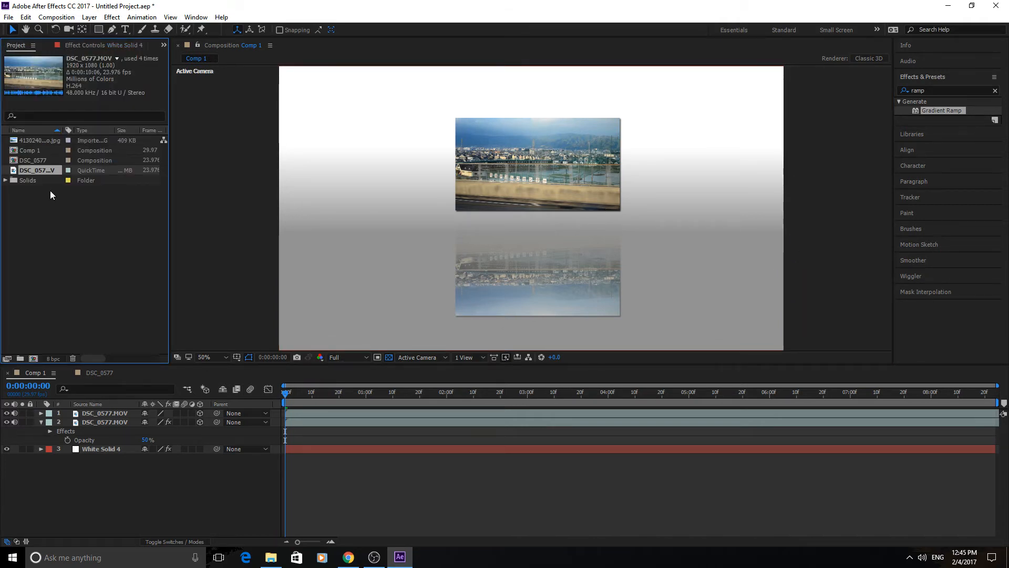
left_click(36, 140)
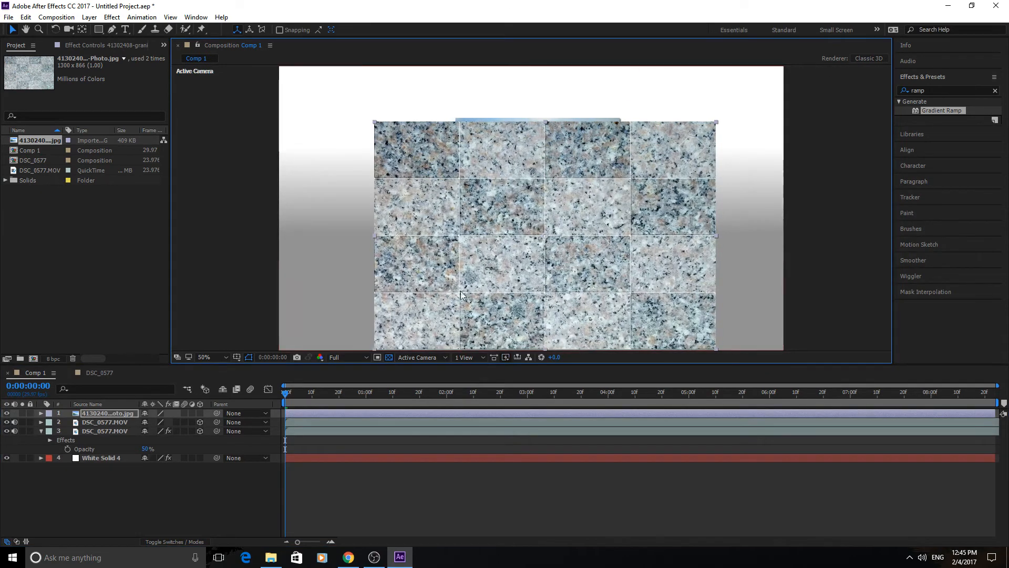
mouse_move(649, 145)
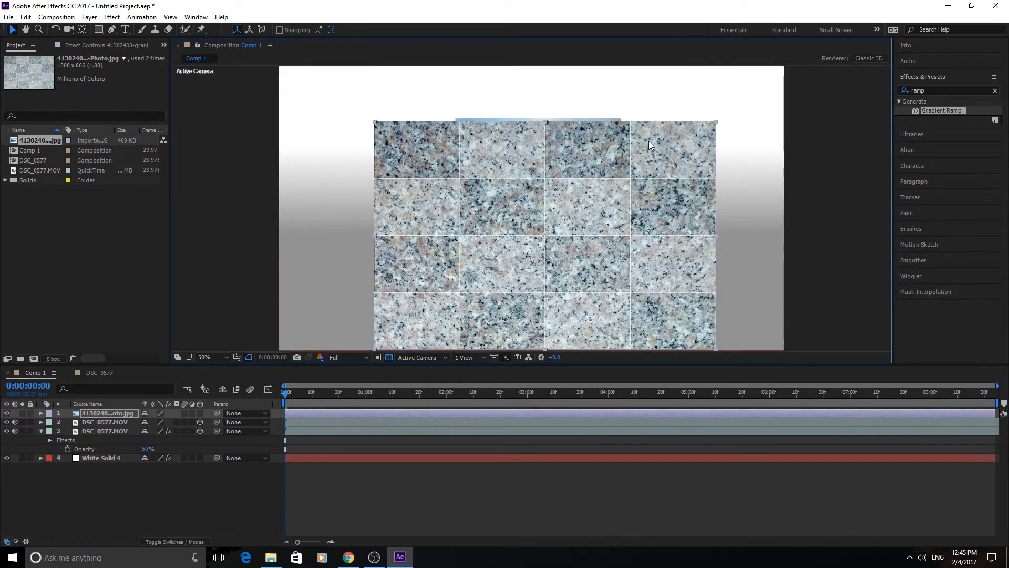
mouse_move(594, 231)
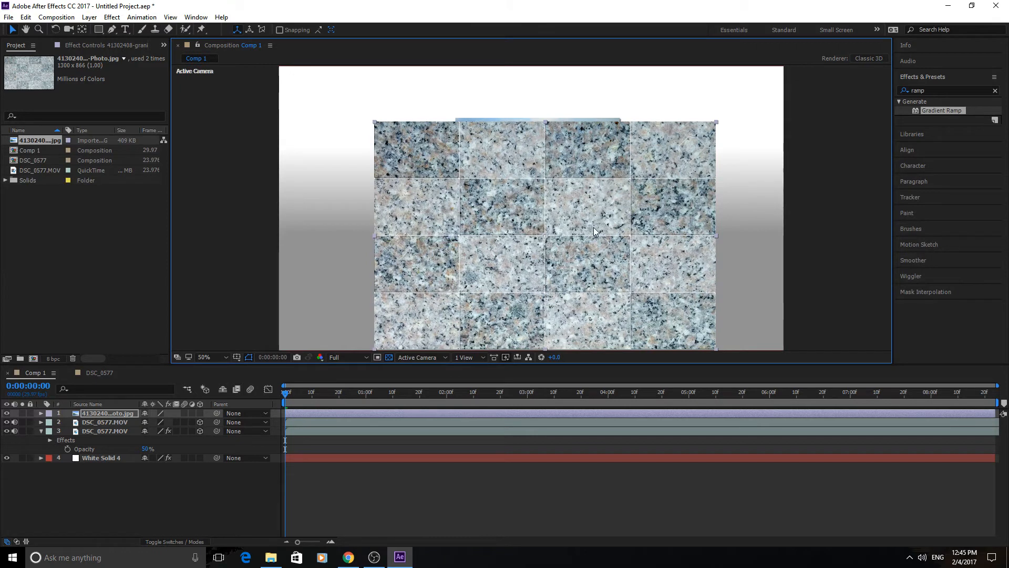
mouse_move(476, 280)
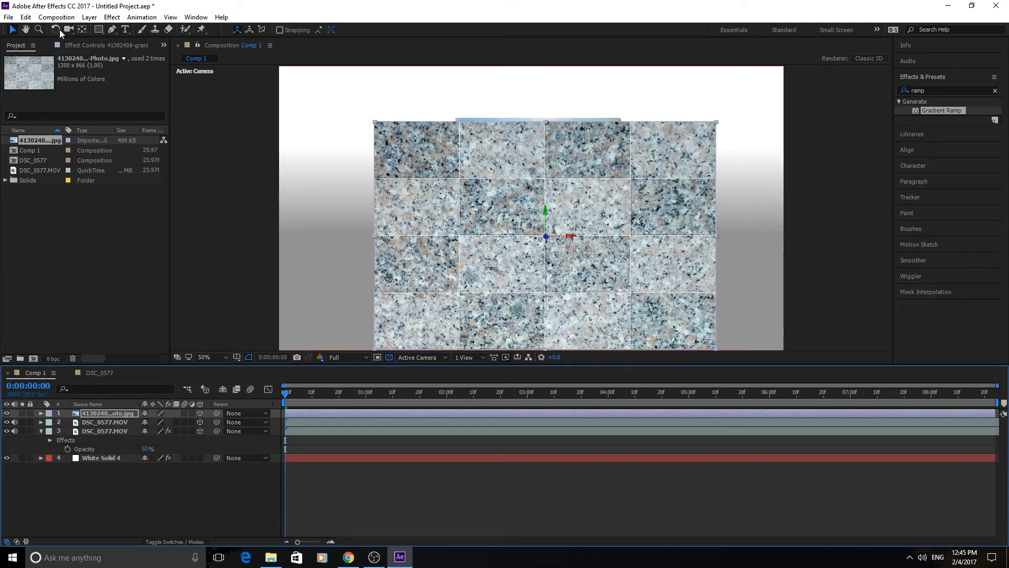
- Rotate the 3D granite layer on the X axis and lay it flat as the perspective floor
left_click(69, 29)
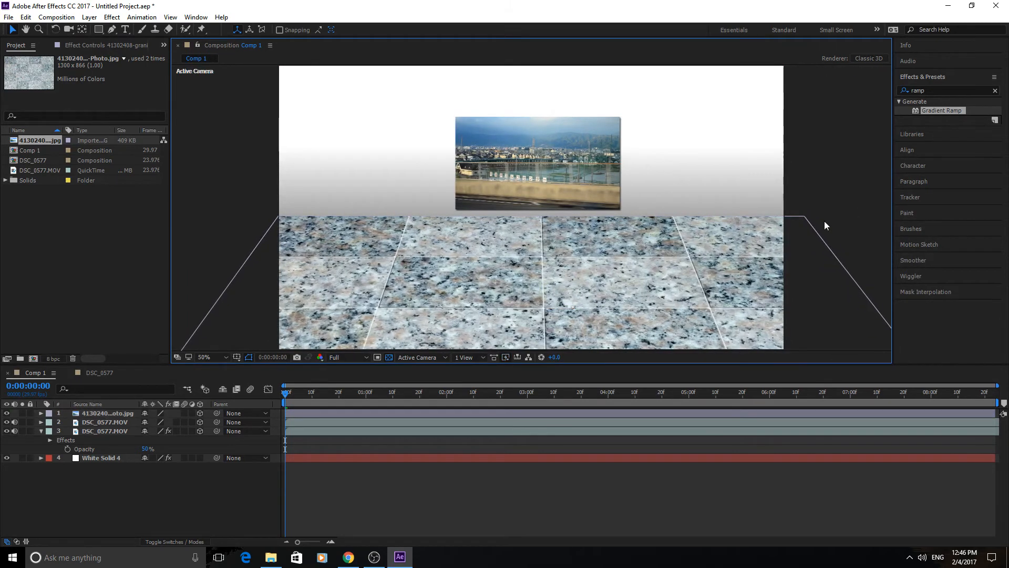
left_click(106, 431)
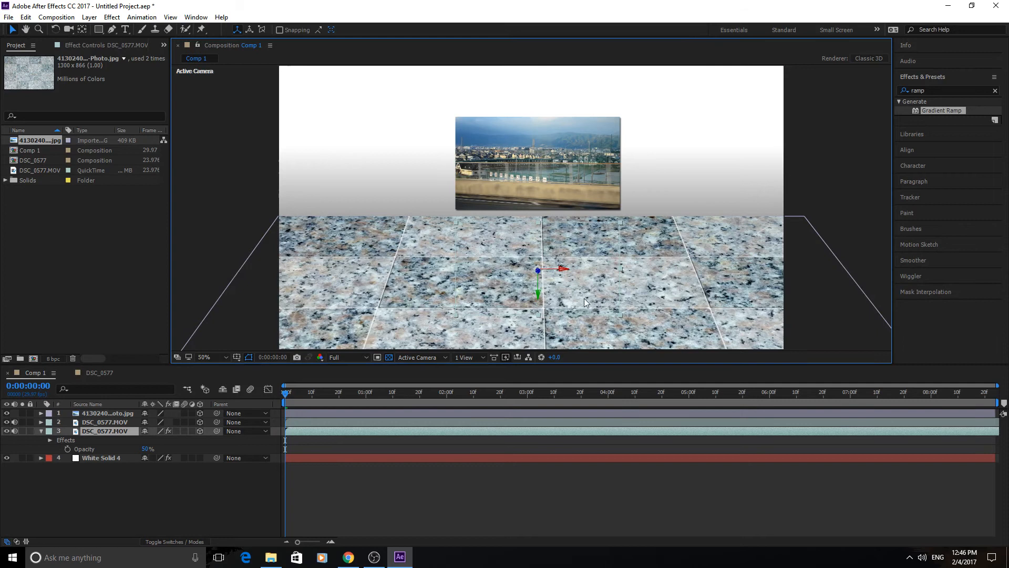
mouse_move(311, 365)
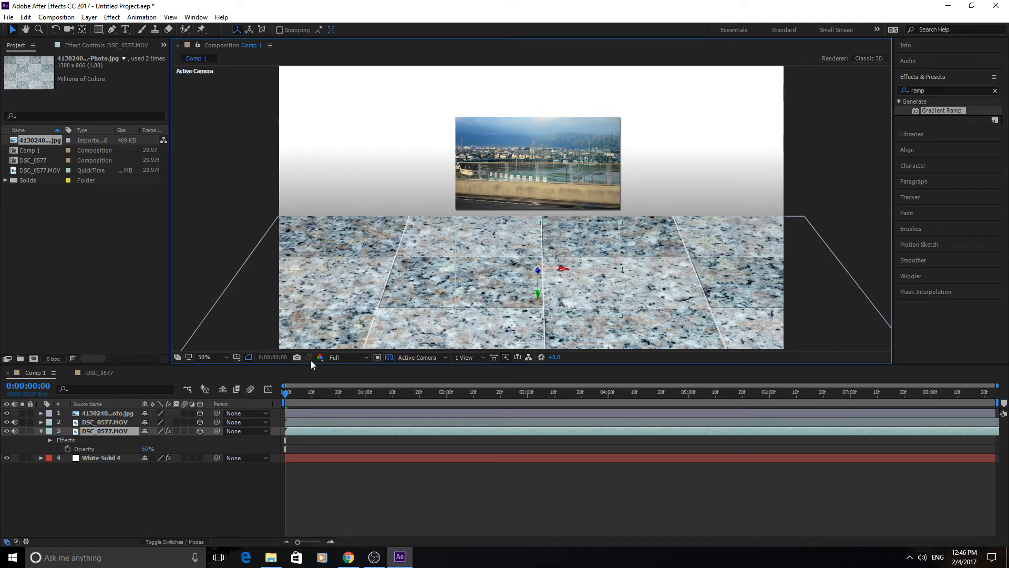
- Move the reflection layer above the granite floor and lower the floor's opacity
left_click(41, 431)
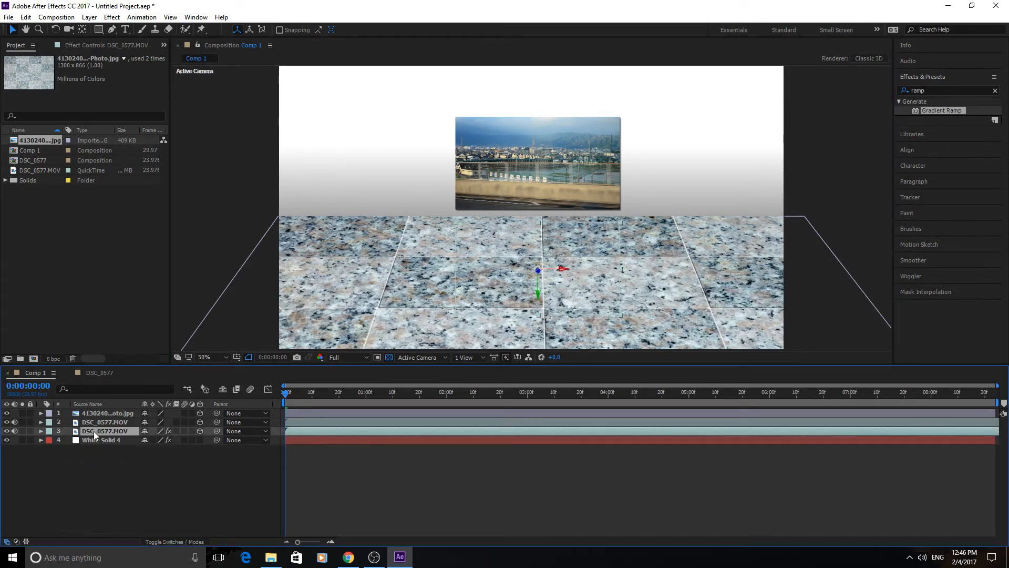
left_click(41, 431)
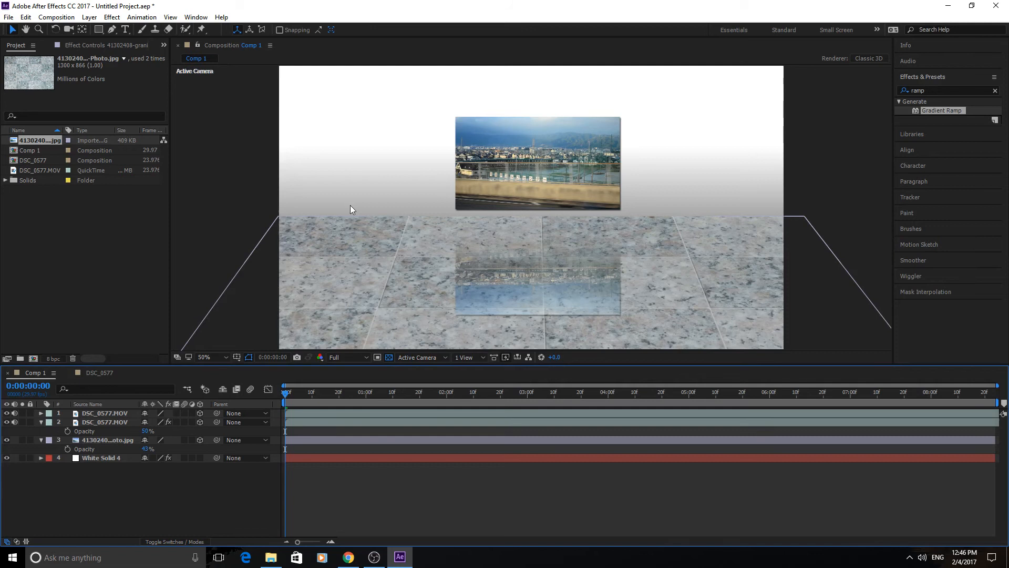
mouse_move(315, 206)
type("linear")
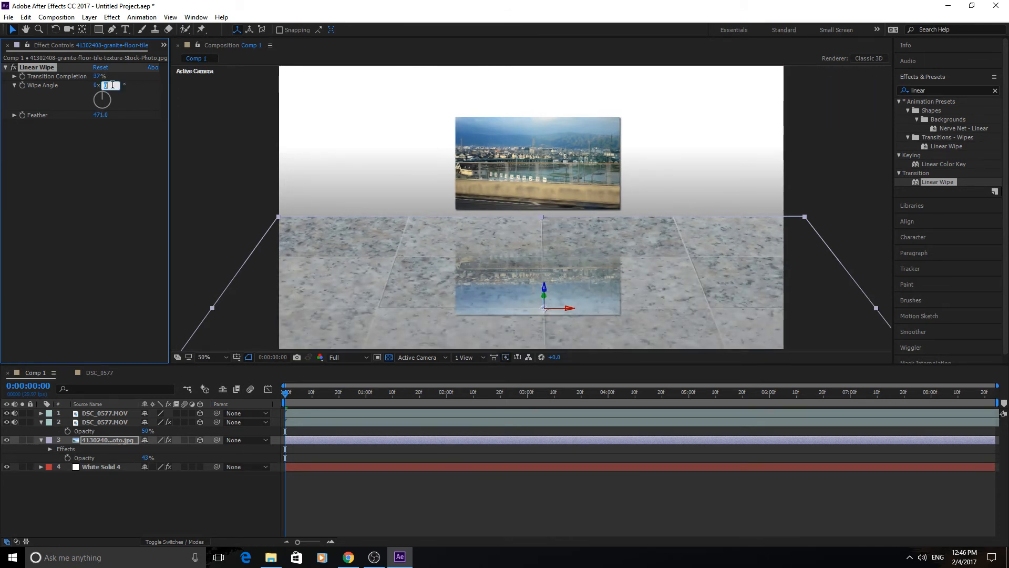
- Set the floor's Linear Wipe angle to 180° with 45% completion and a large feather
type("180.0")
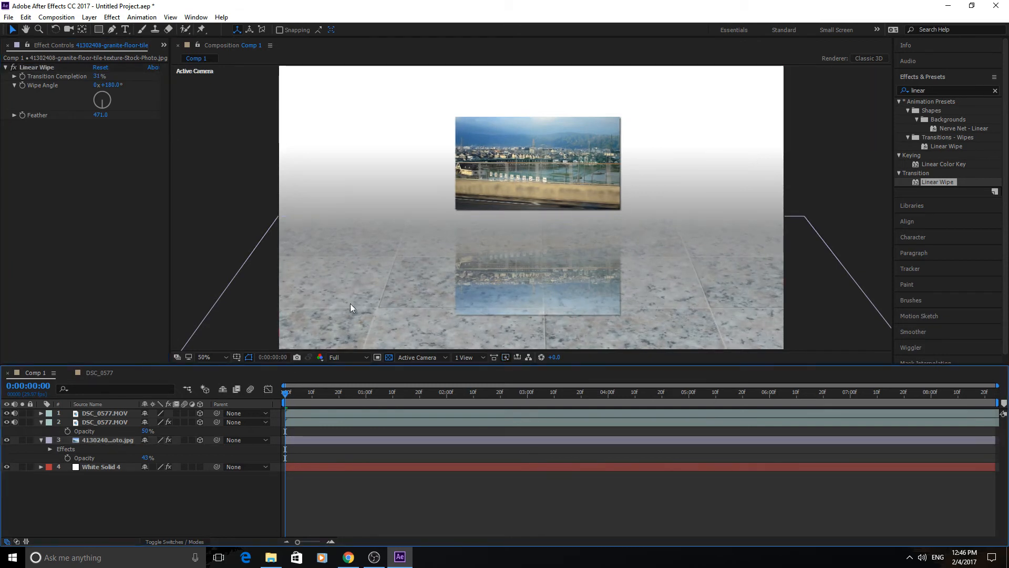
left_click(107, 439)
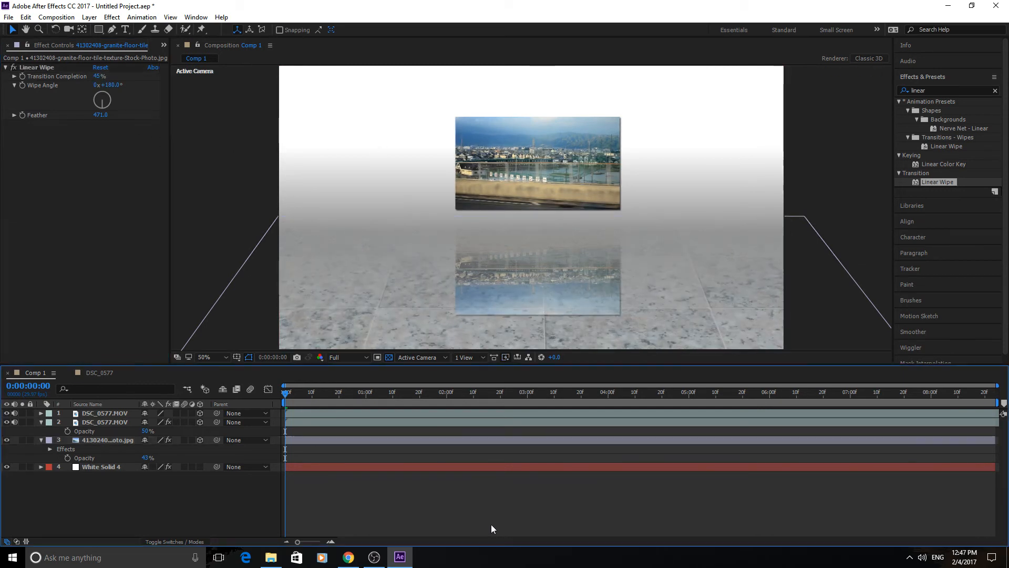
mouse_move(756, 155)
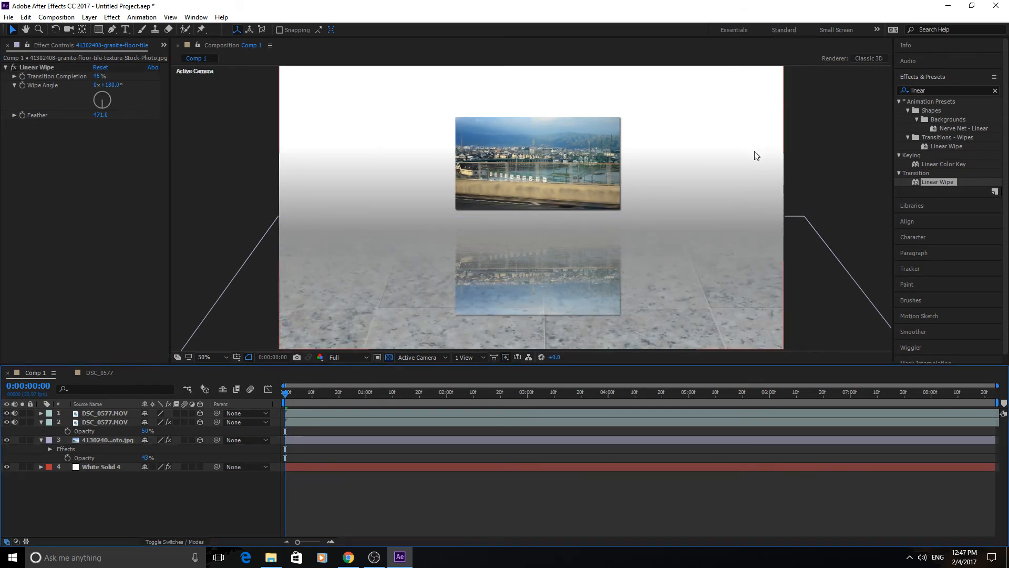
mouse_move(334, 248)
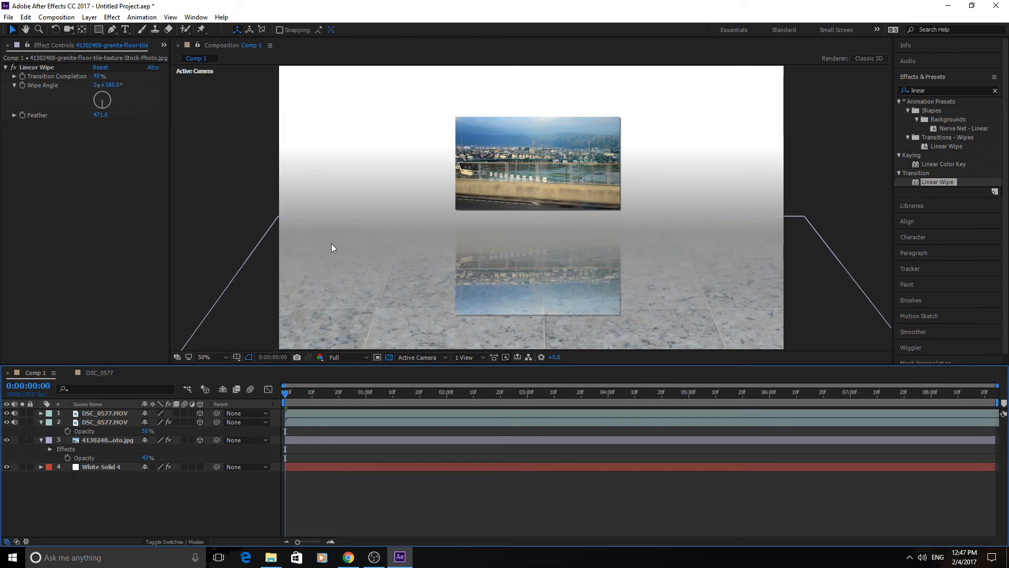
mouse_move(488, 510)
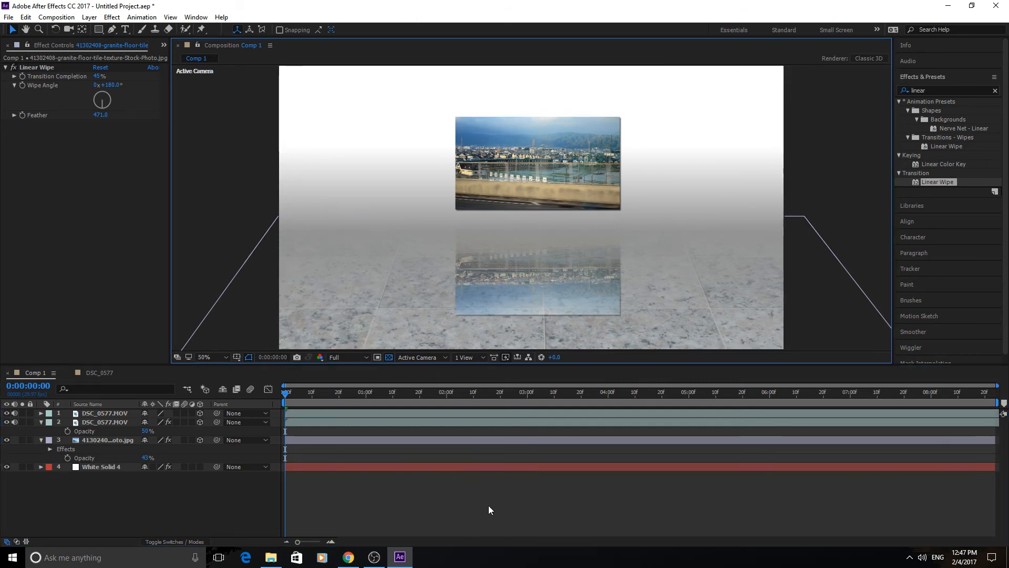
left_click(105, 421)
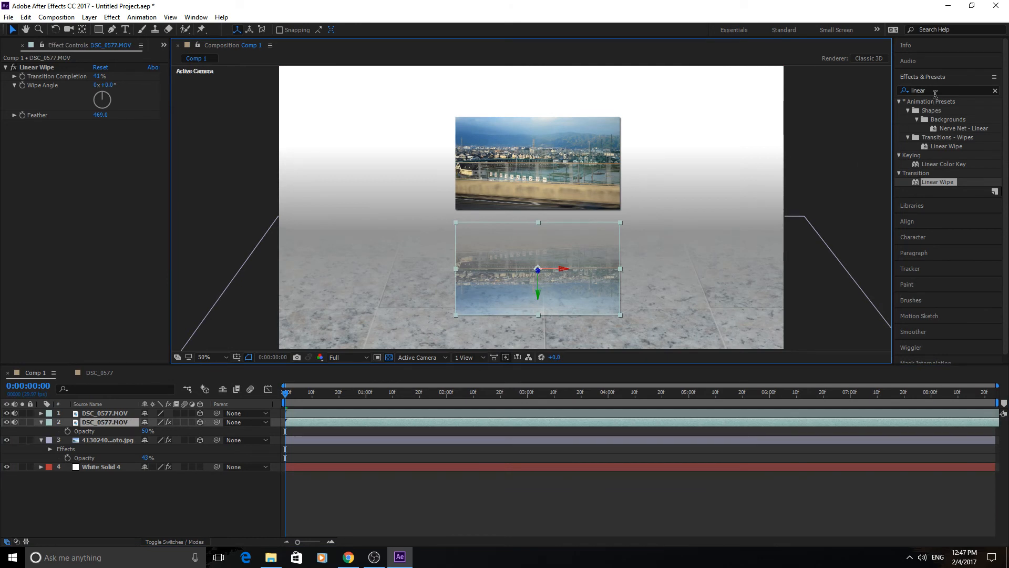
- Apply Camera Lens Blur to the DSC_0577 reflection layer at default settings
type("blur")
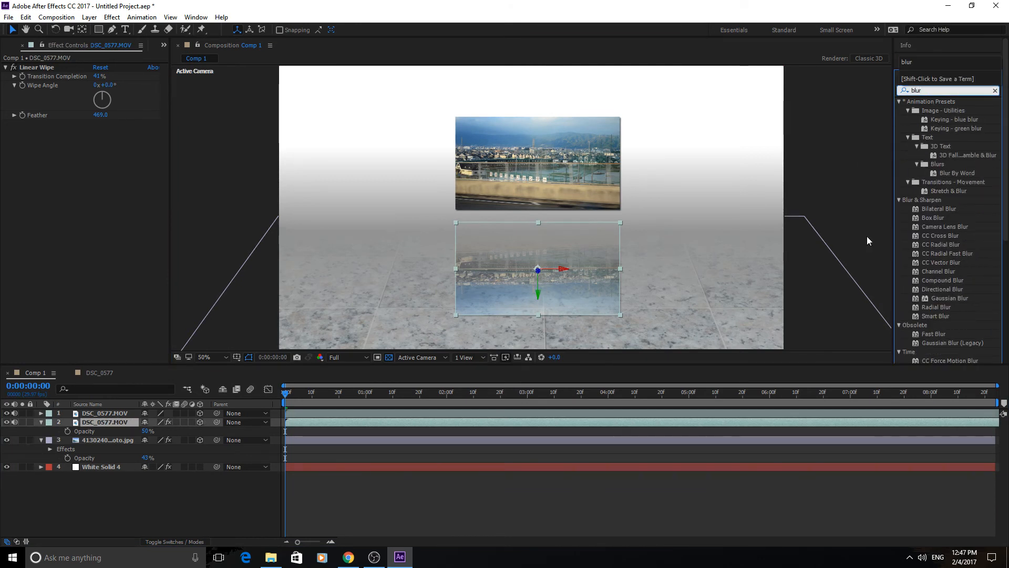
mouse_move(707, 252)
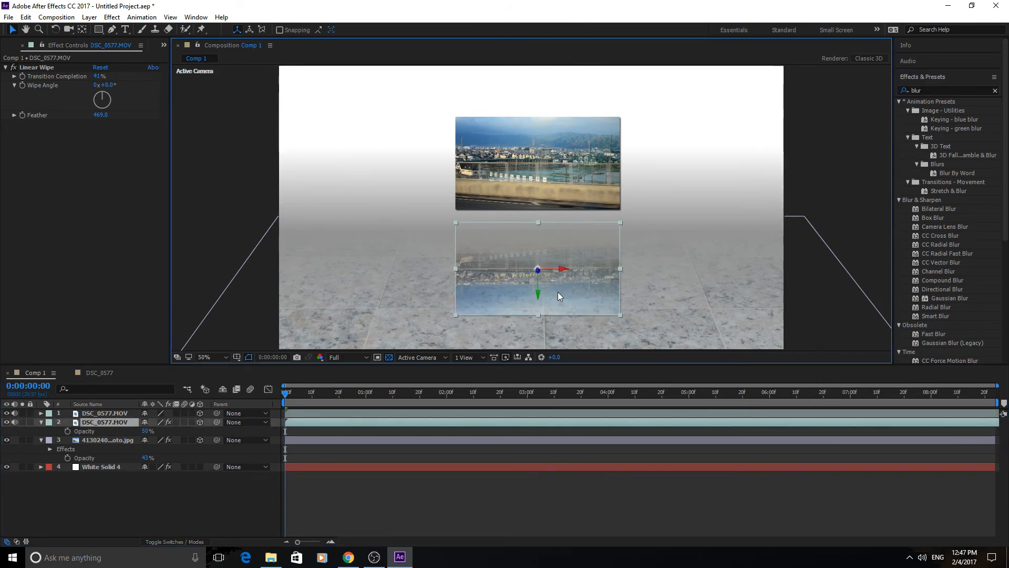
mouse_move(650, 259)
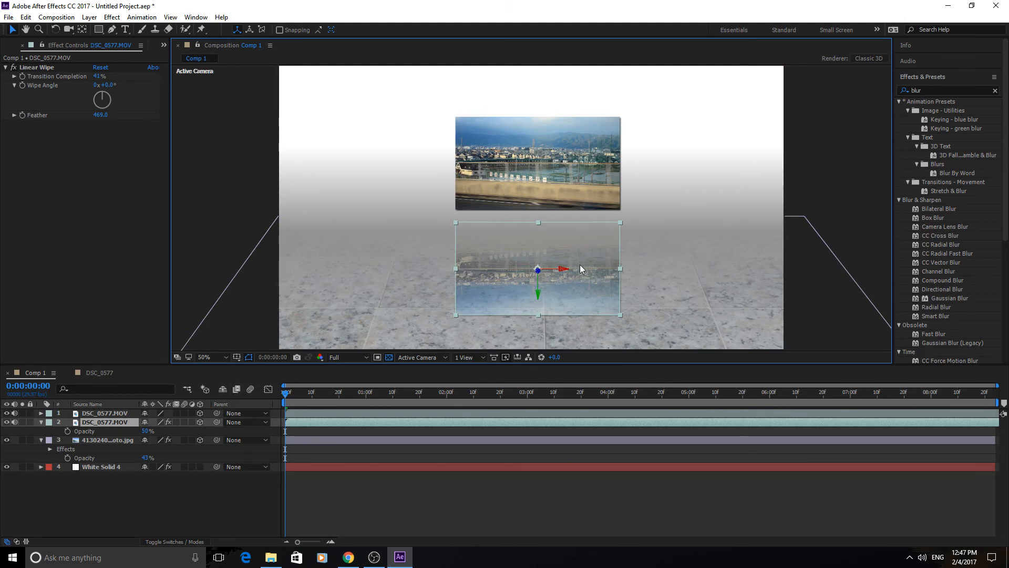
scroll("down", 3)
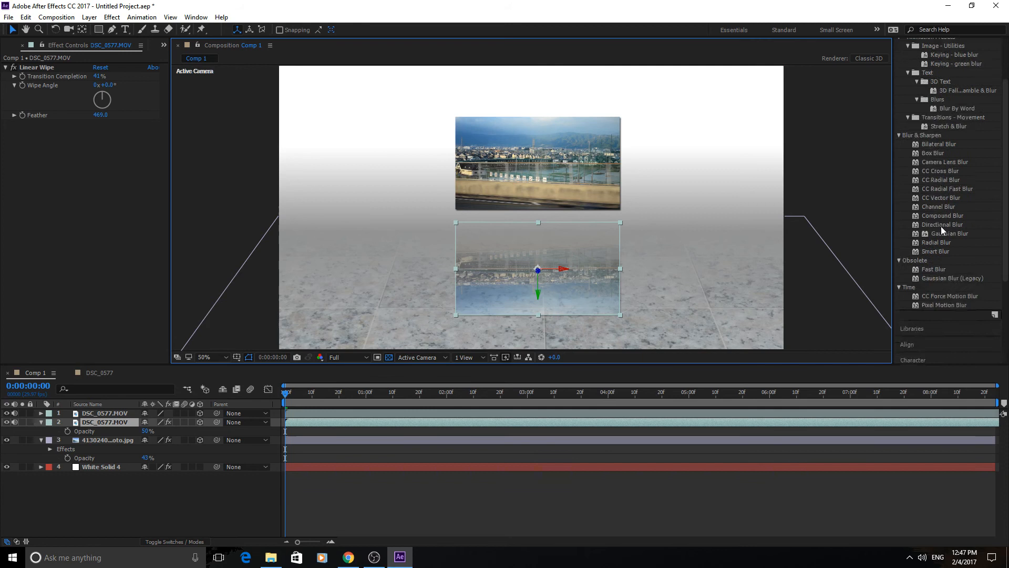
mouse_move(933, 273)
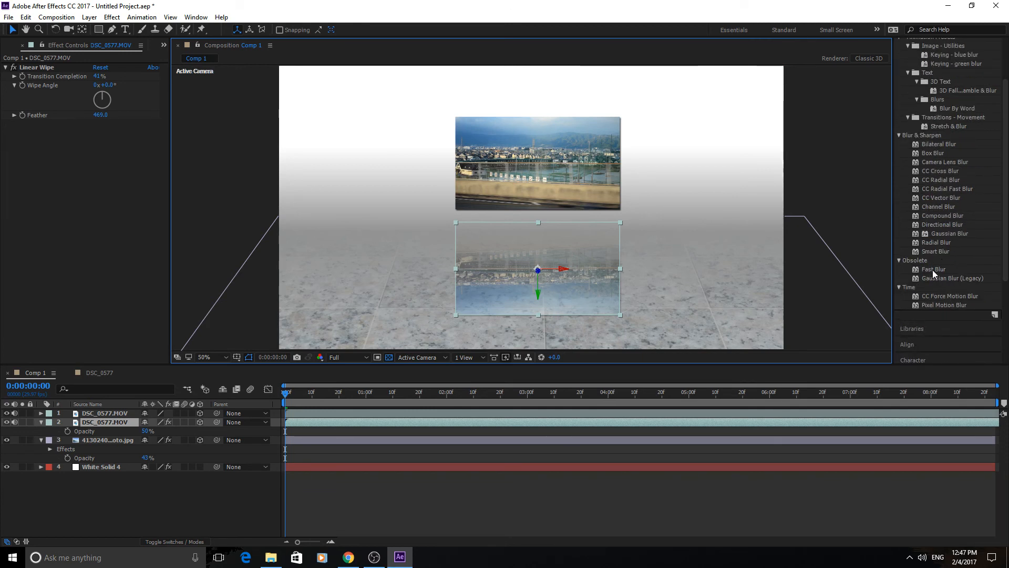
mouse_move(944, 272)
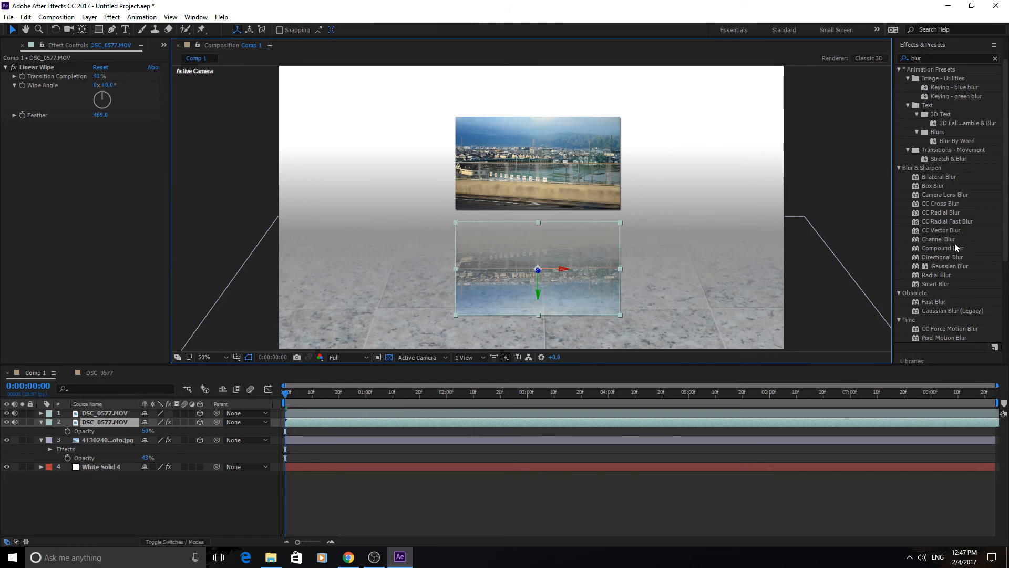
mouse_move(942, 293)
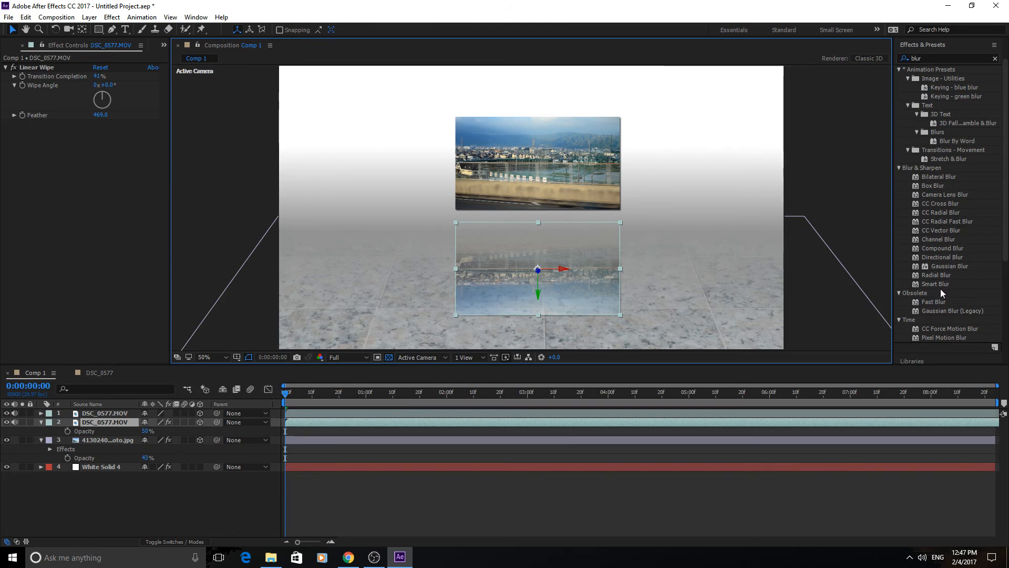
mouse_move(941, 291)
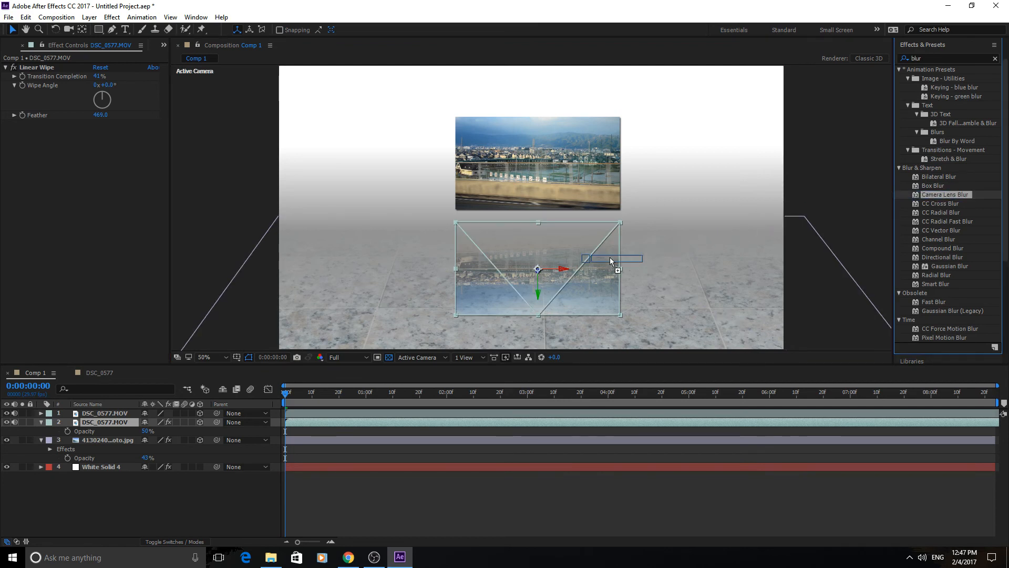
double_click(946, 194)
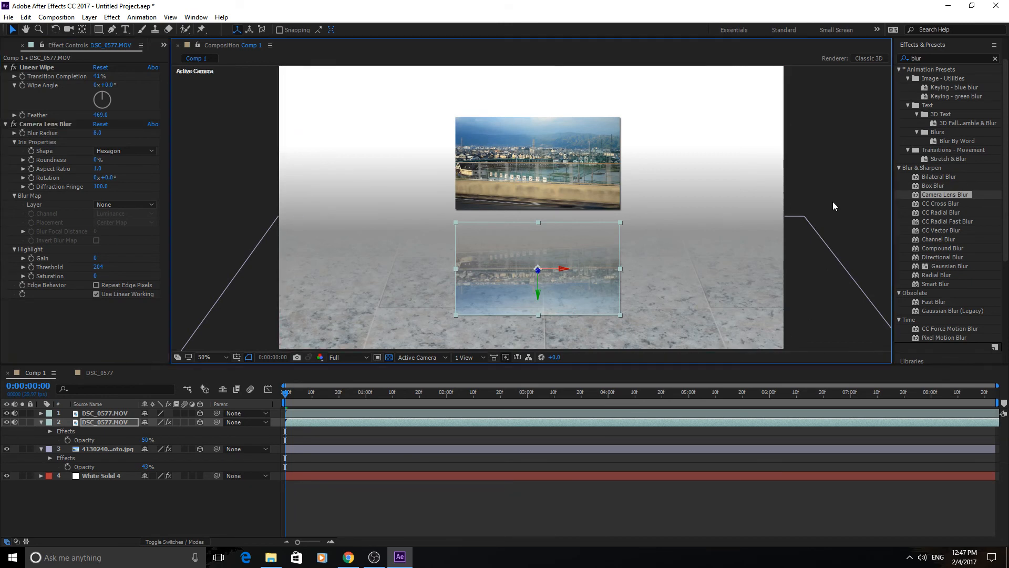
left_click(425, 229)
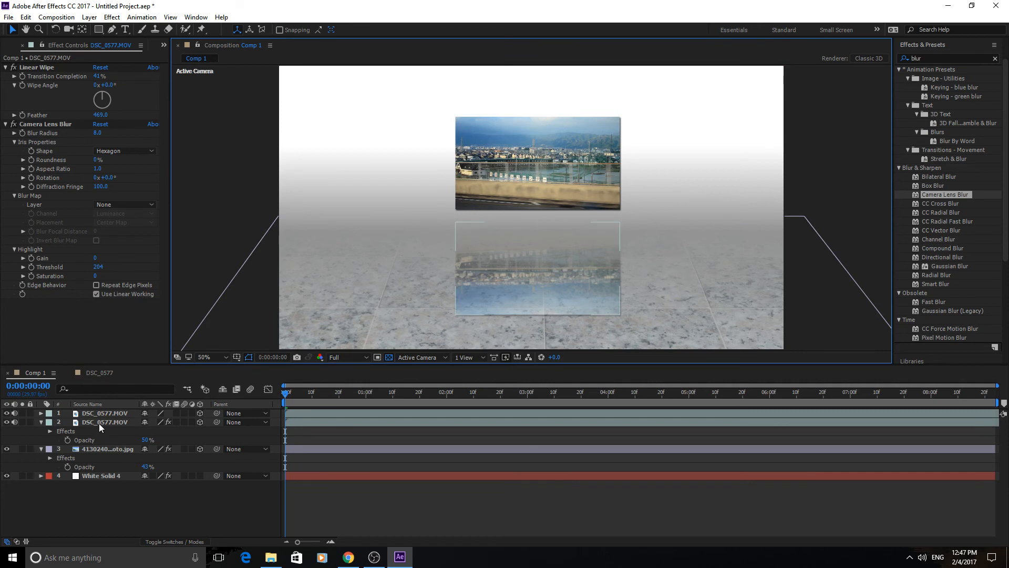
- Reduce the reflection layer's opacity from 50% to 28%
left_click(104, 421)
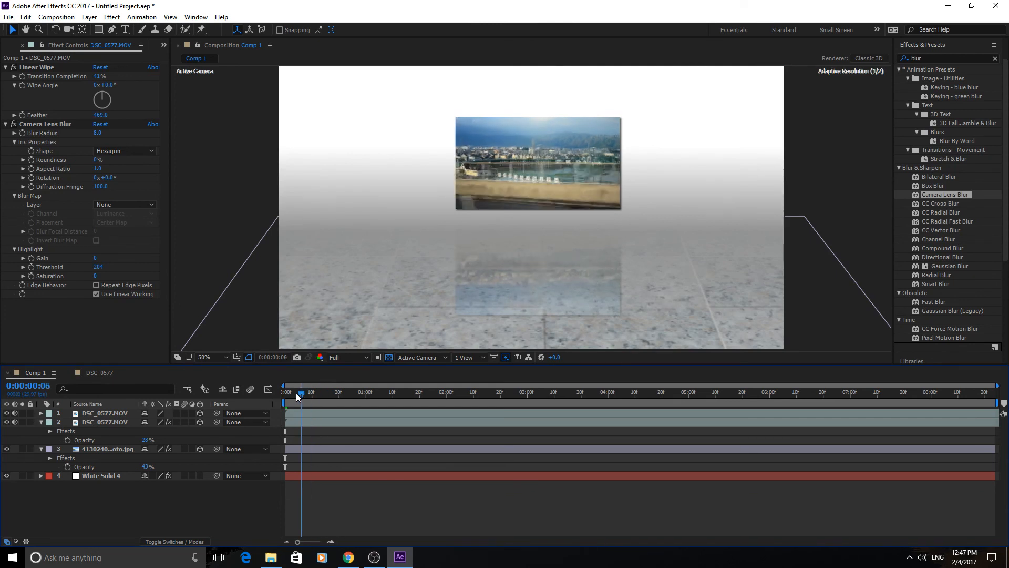
left_click(291, 392)
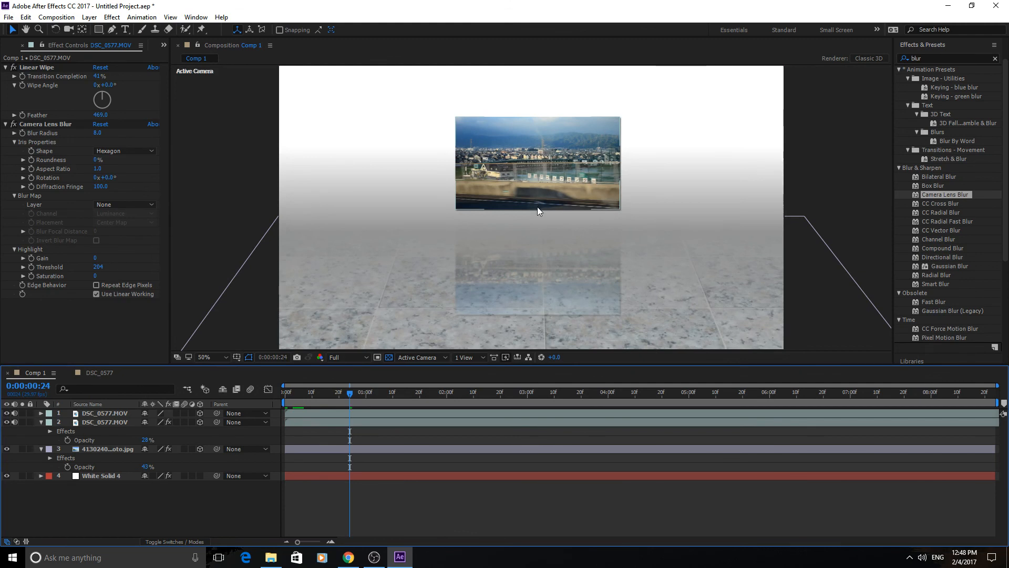
mouse_move(520, 166)
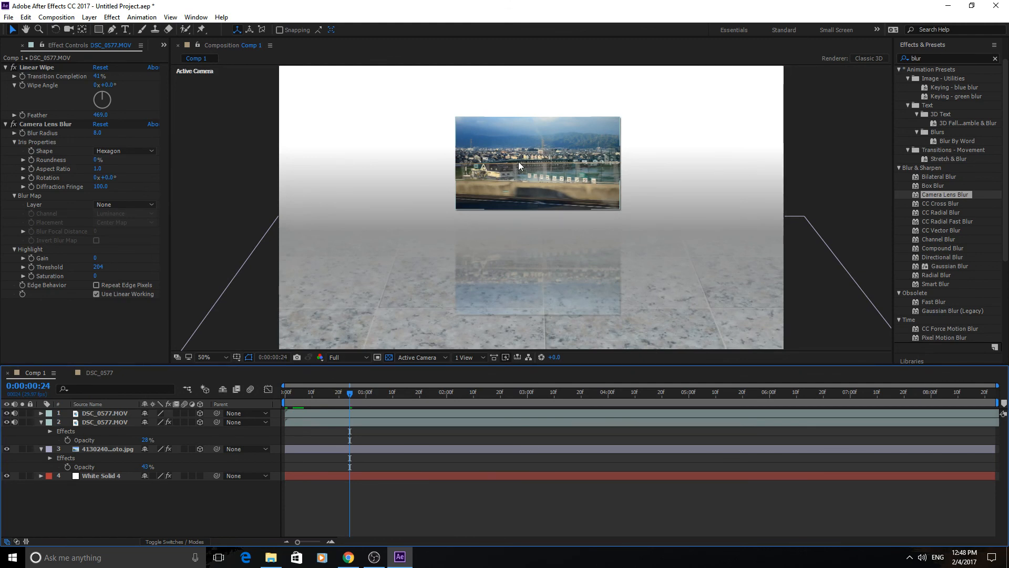
mouse_move(366, 180)
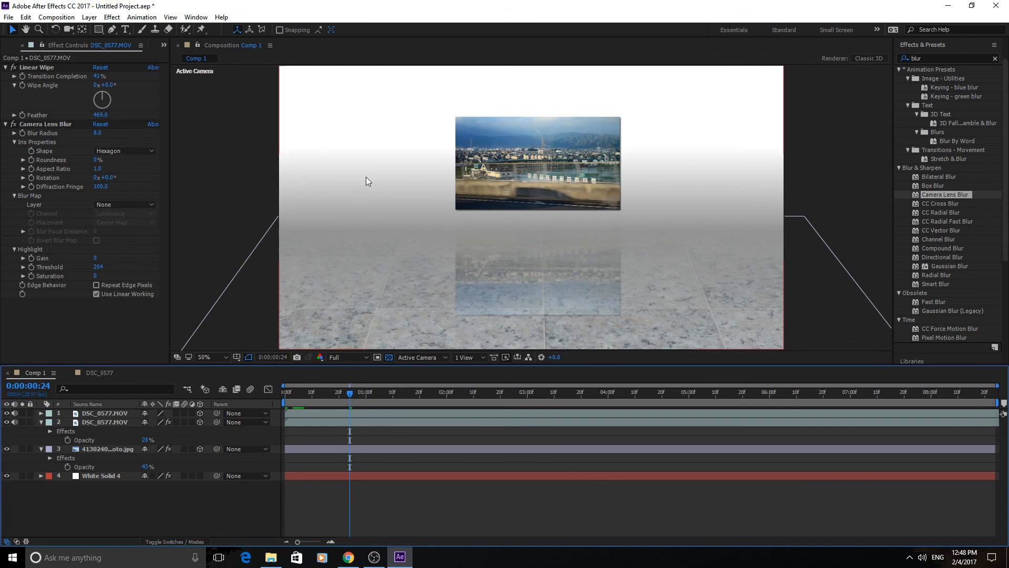
mouse_move(788, 272)
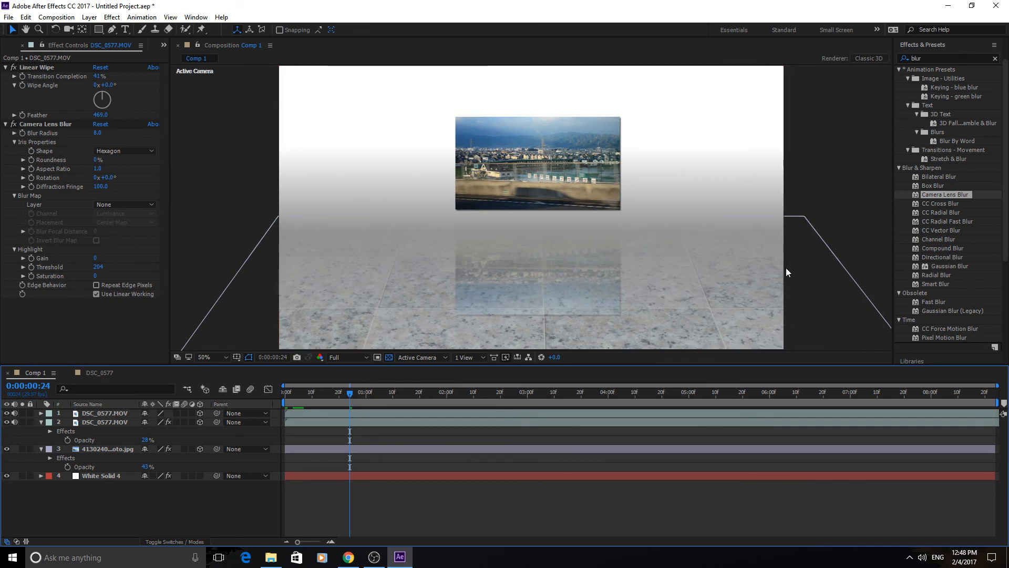
mouse_move(273, 219)
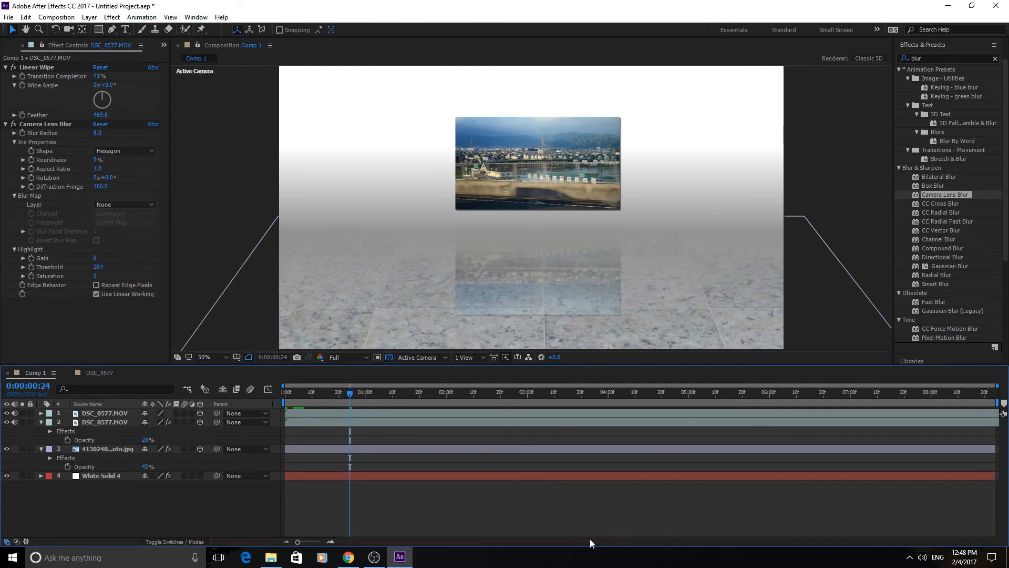
mouse_move(587, 537)
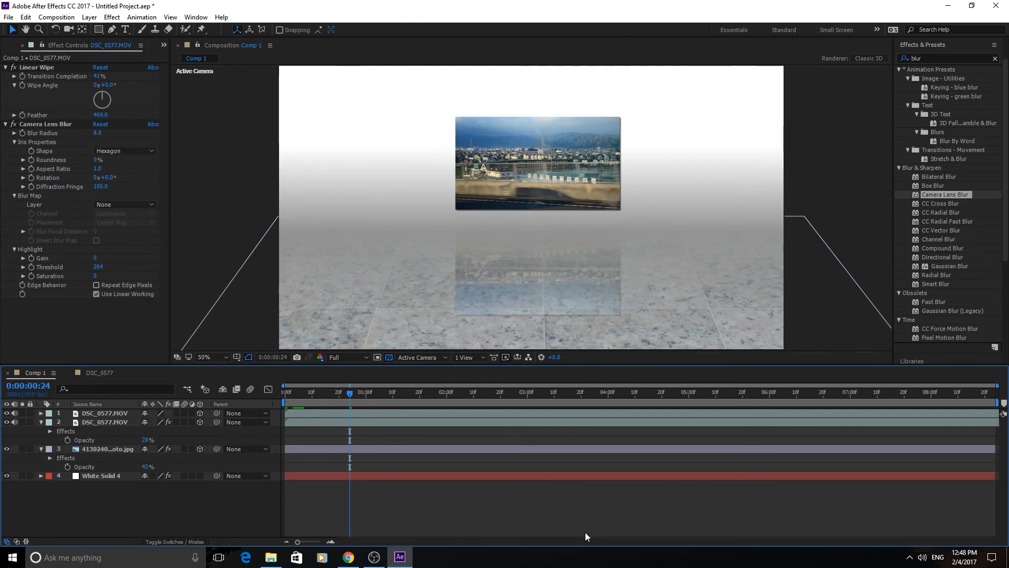
mouse_move(694, 251)
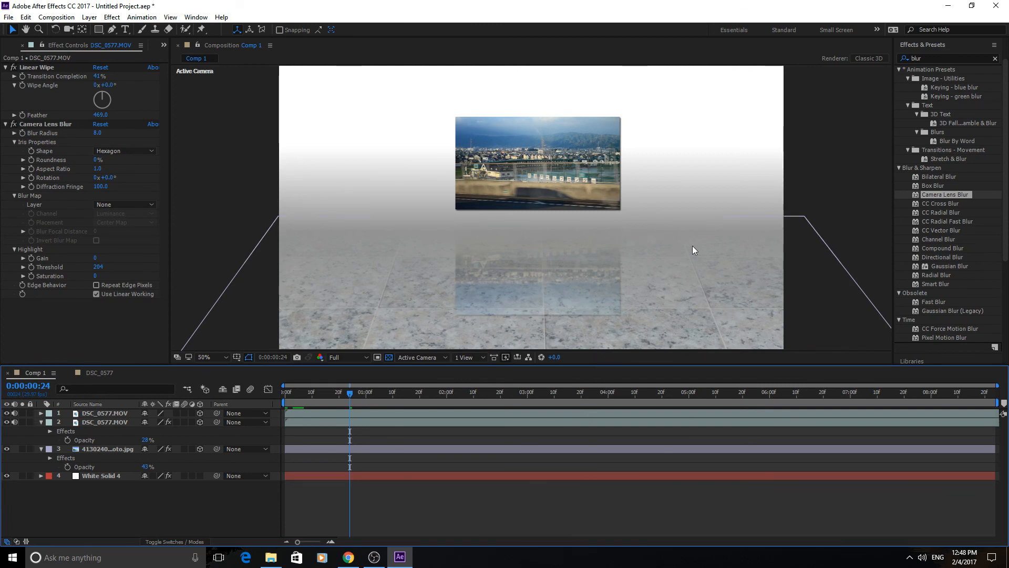
mouse_move(460, 319)
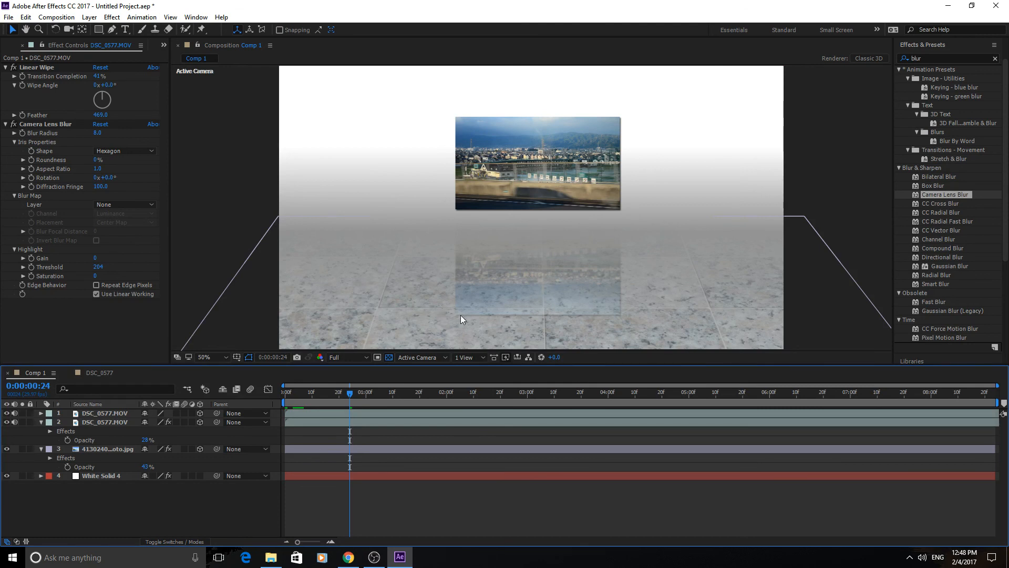
mouse_move(489, 464)
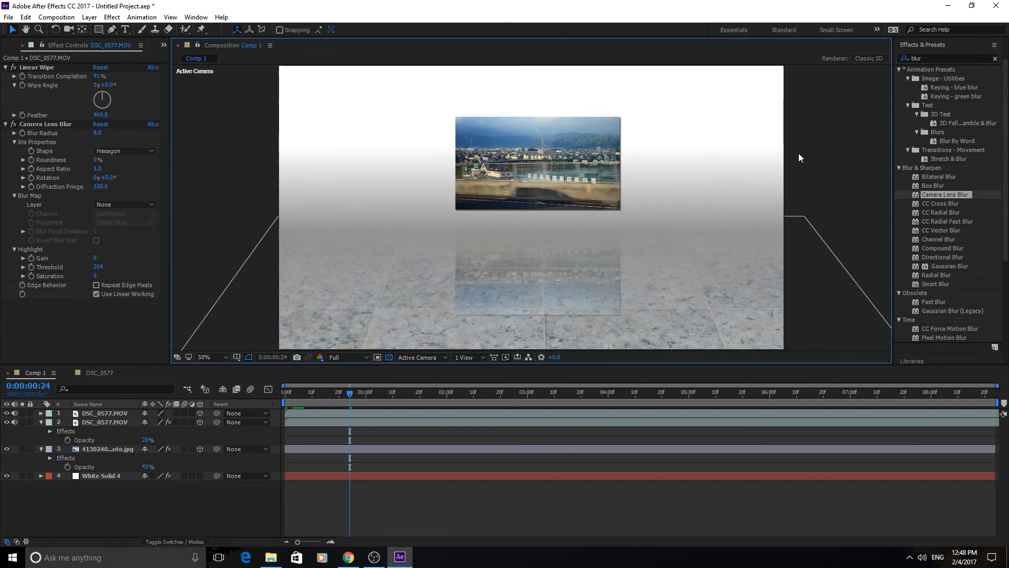
mouse_move(814, 217)
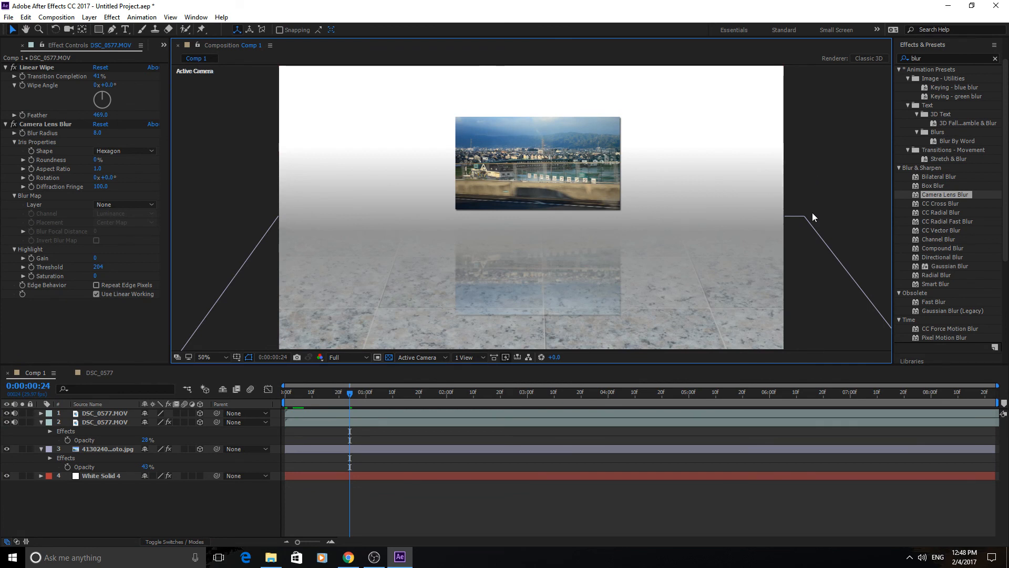
mouse_move(802, 205)
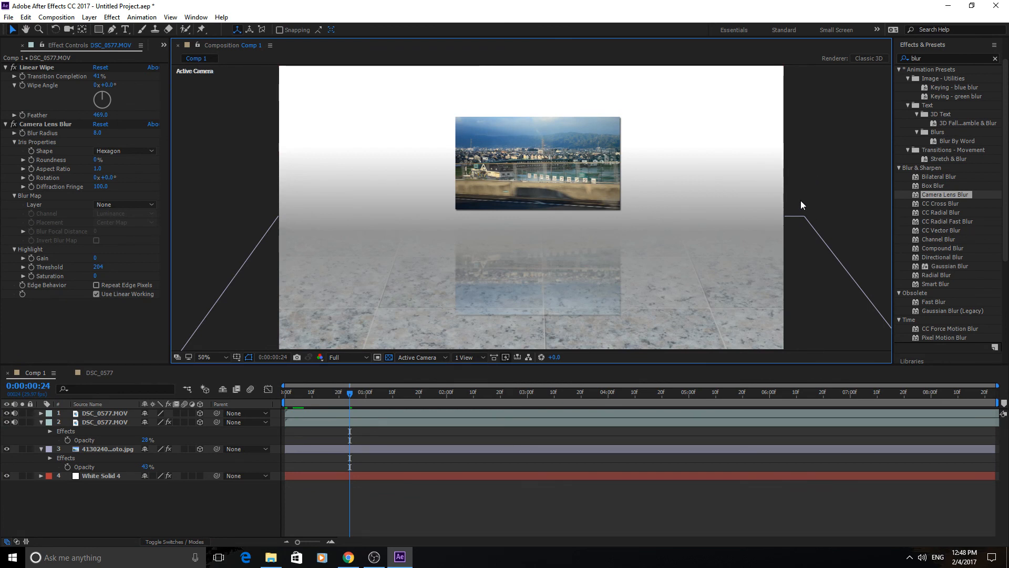